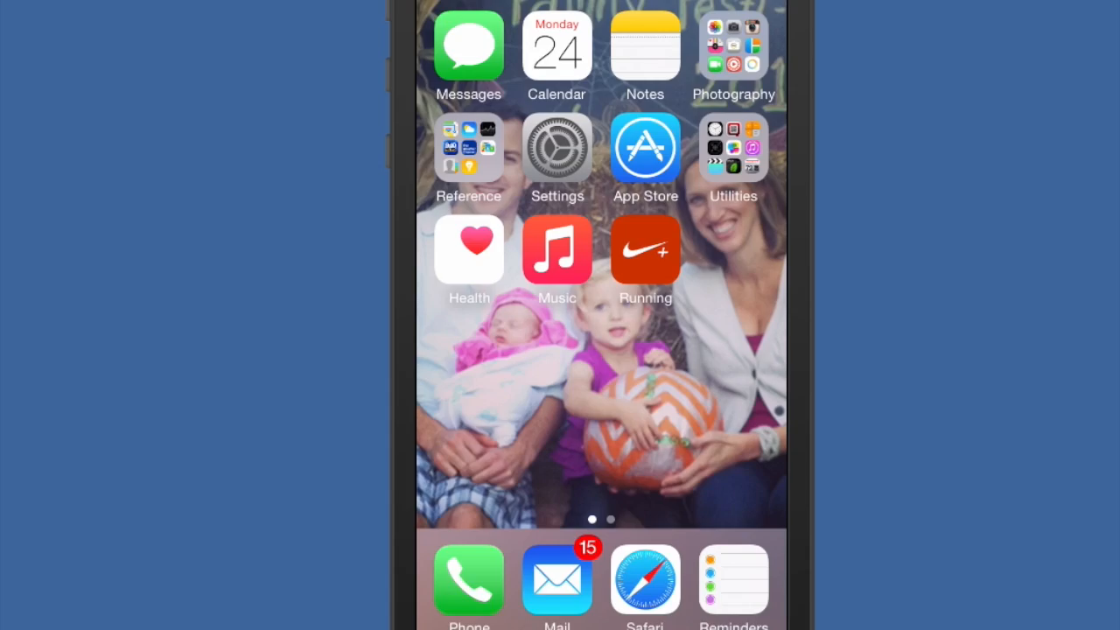
Launch Flipagram from the Photography folder on the home screen
click(734, 48)
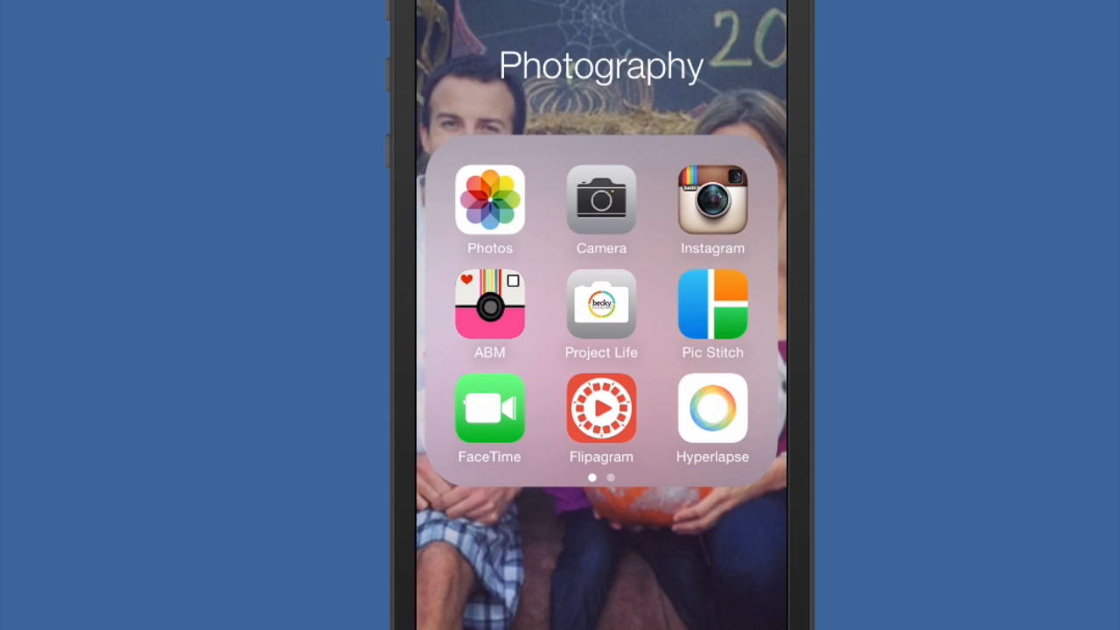
click(601, 406)
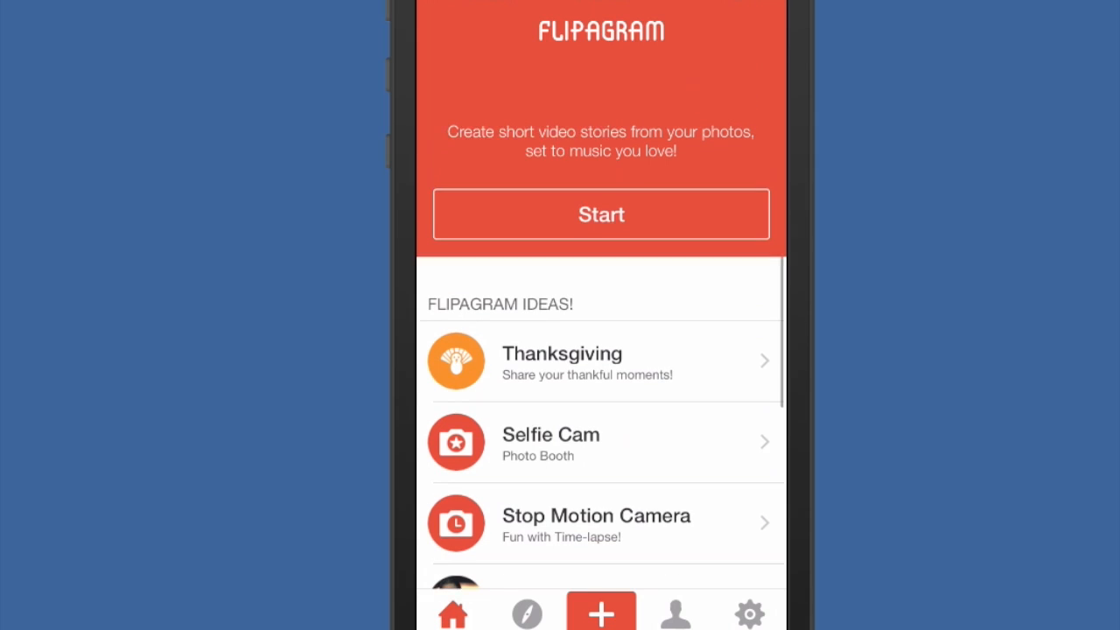
Browse the Add Moments album list to find the SCN album
scroll(up, 3)
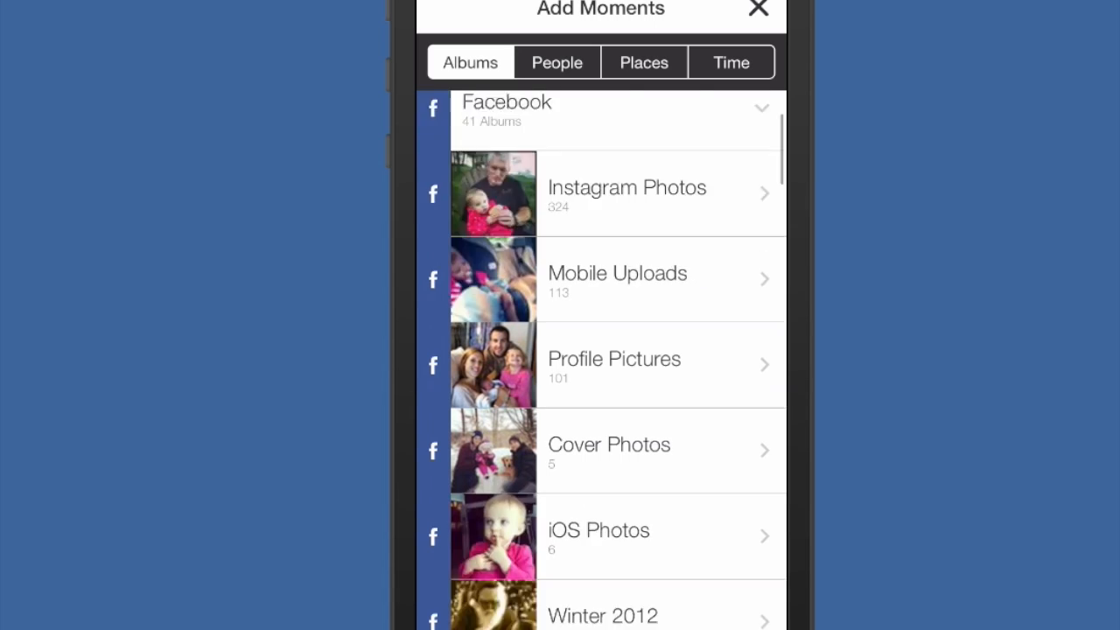
scroll(down, 3)
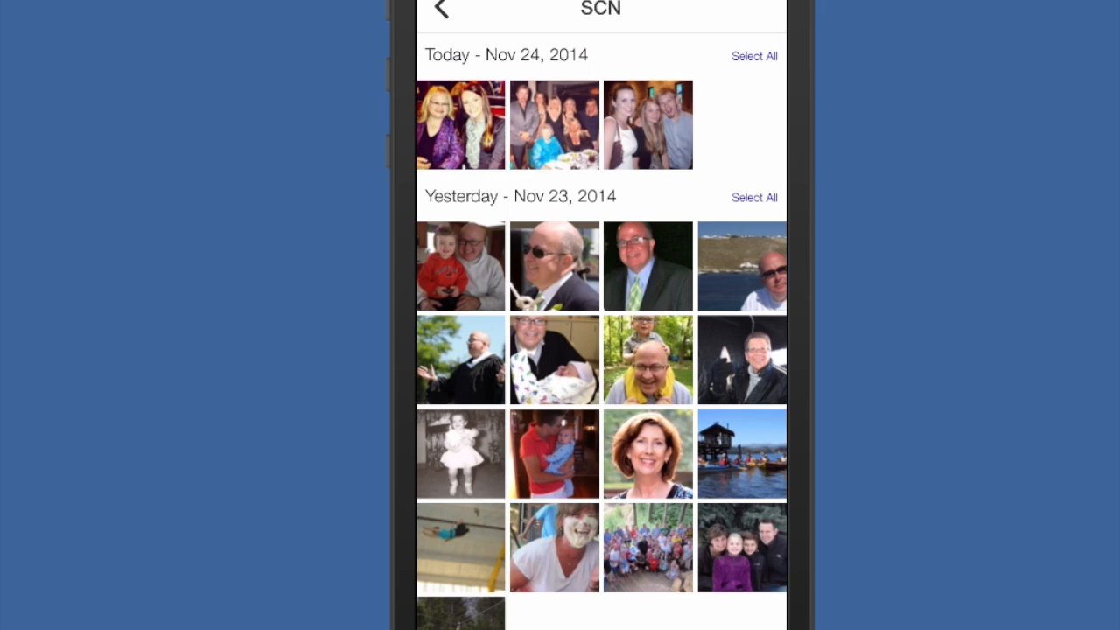
Select today's and yesterday's photo groups plus extras, totalling 43 moments for the slideshow
click(754, 56)
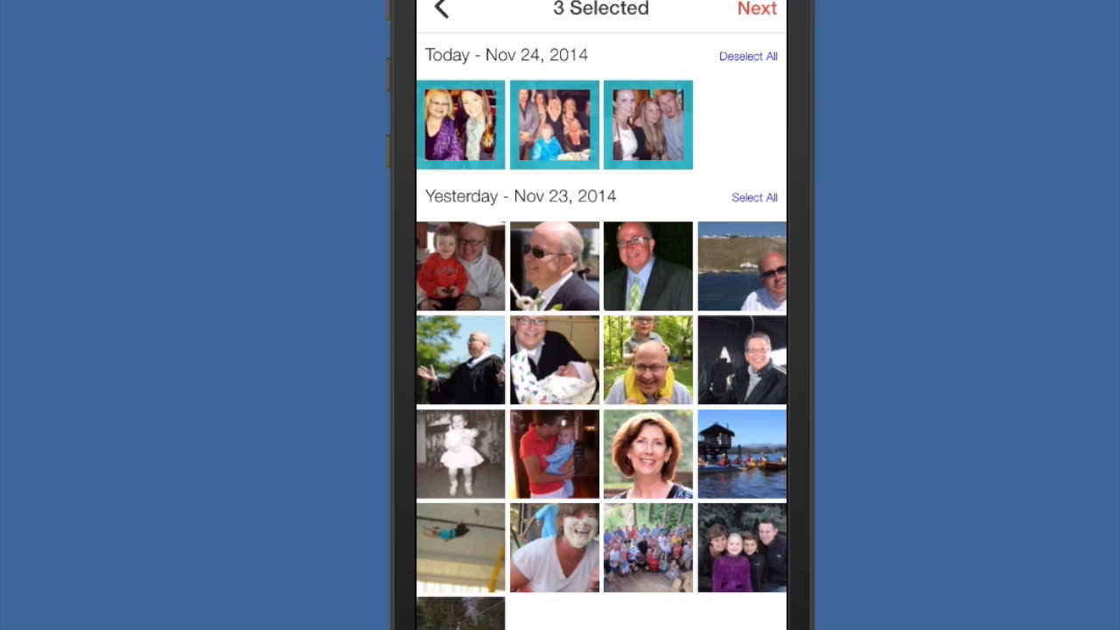
click(460, 266)
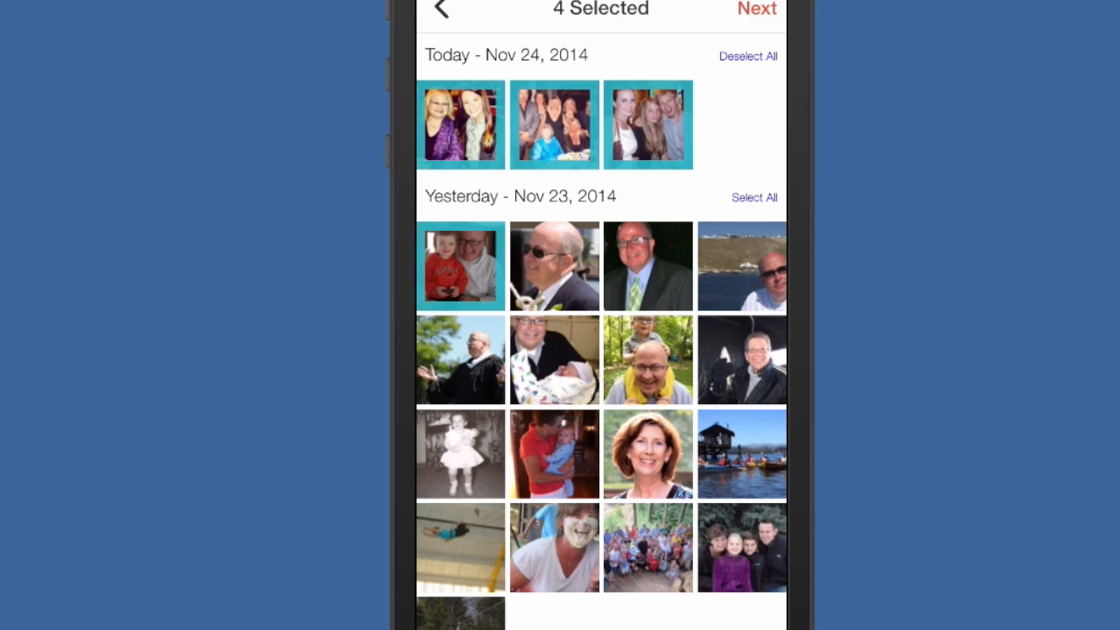
click(554, 267)
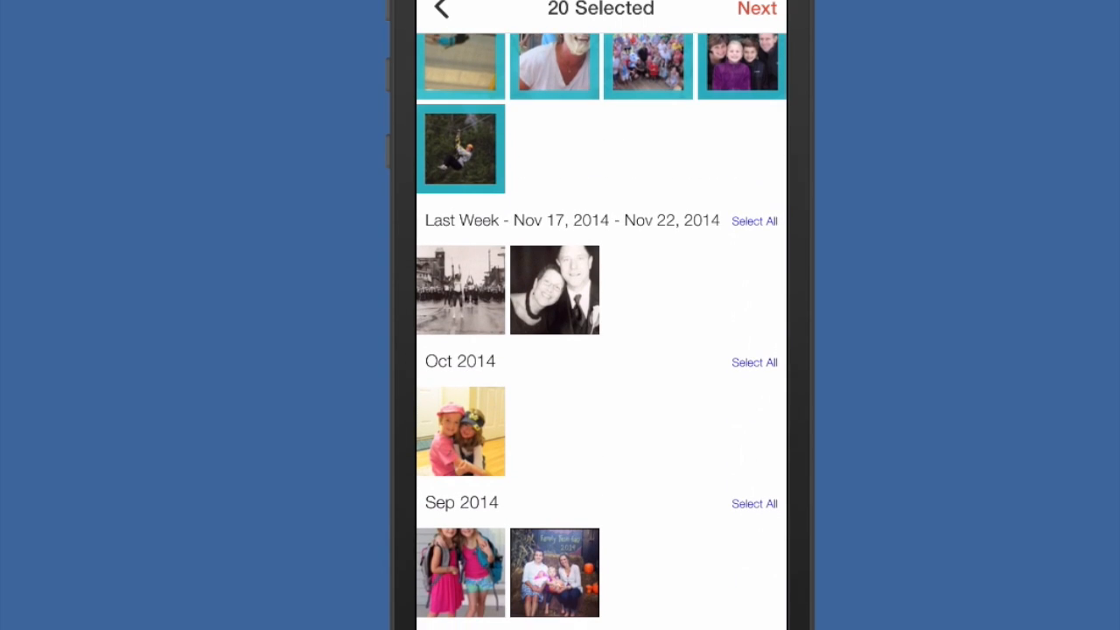
click(754, 221)
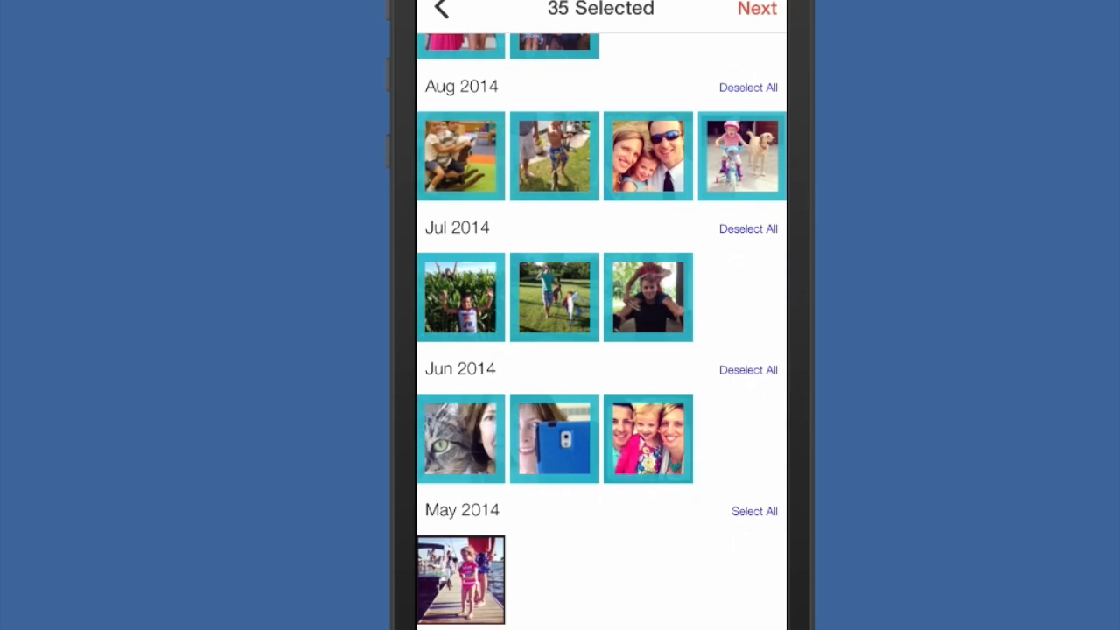
click(460, 580)
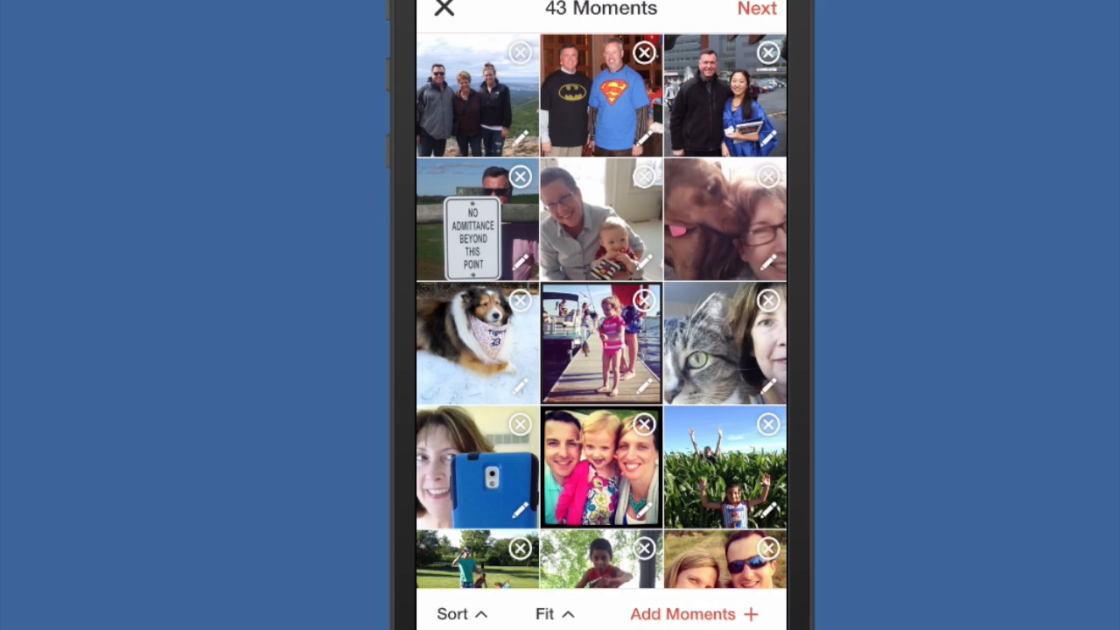
Scroll through the 43-moment grid and choose the photo of the two women to edit
scroll(down, 3)
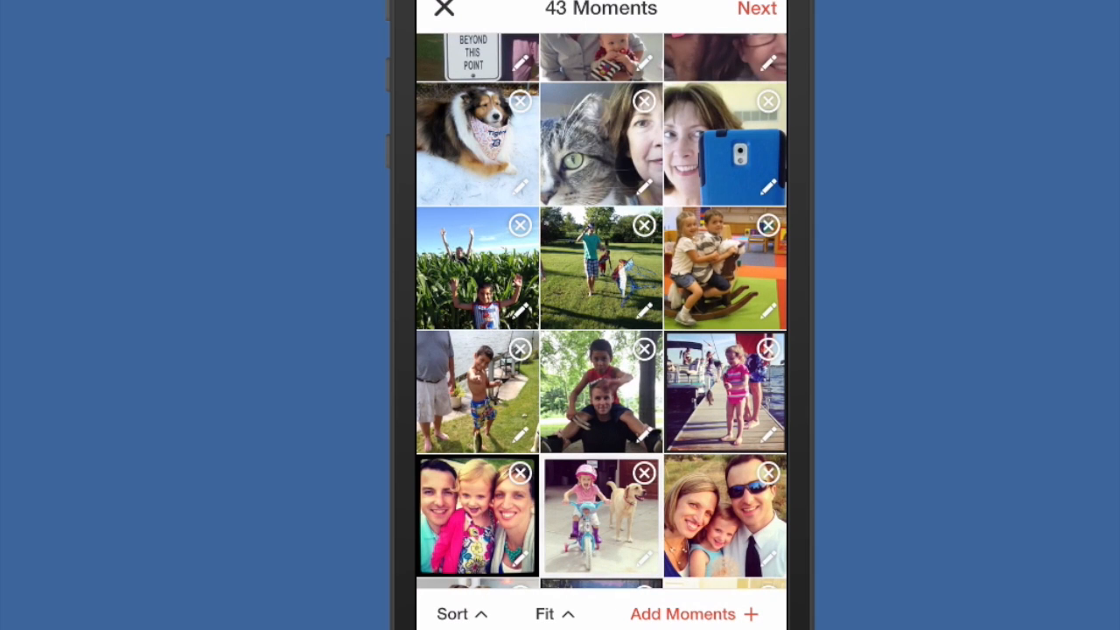
scroll(down, 3)
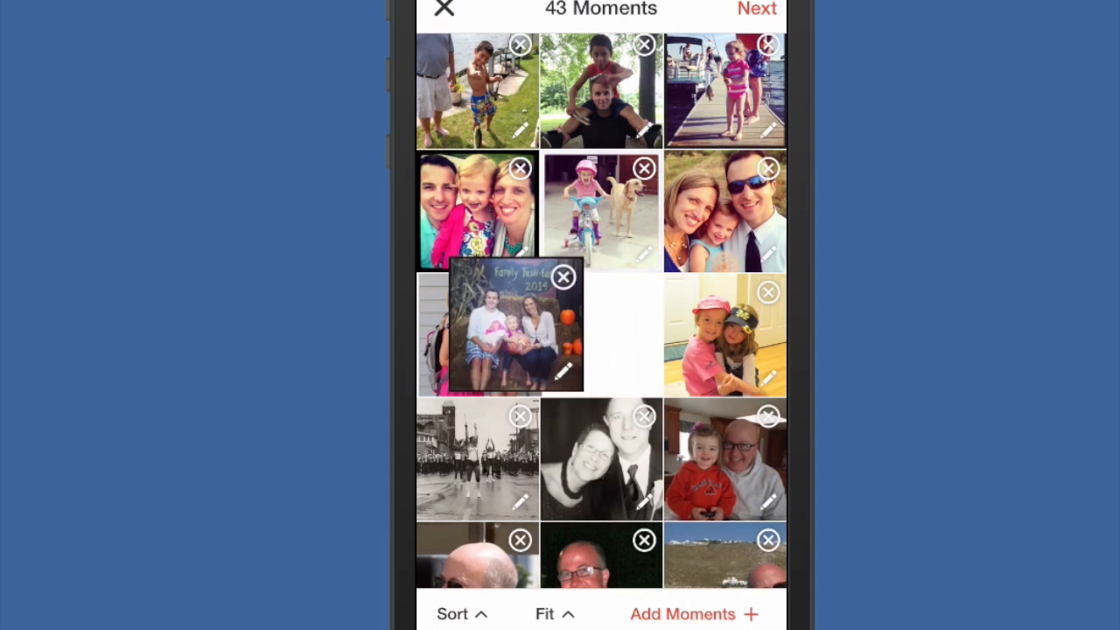
scroll(down, 3)
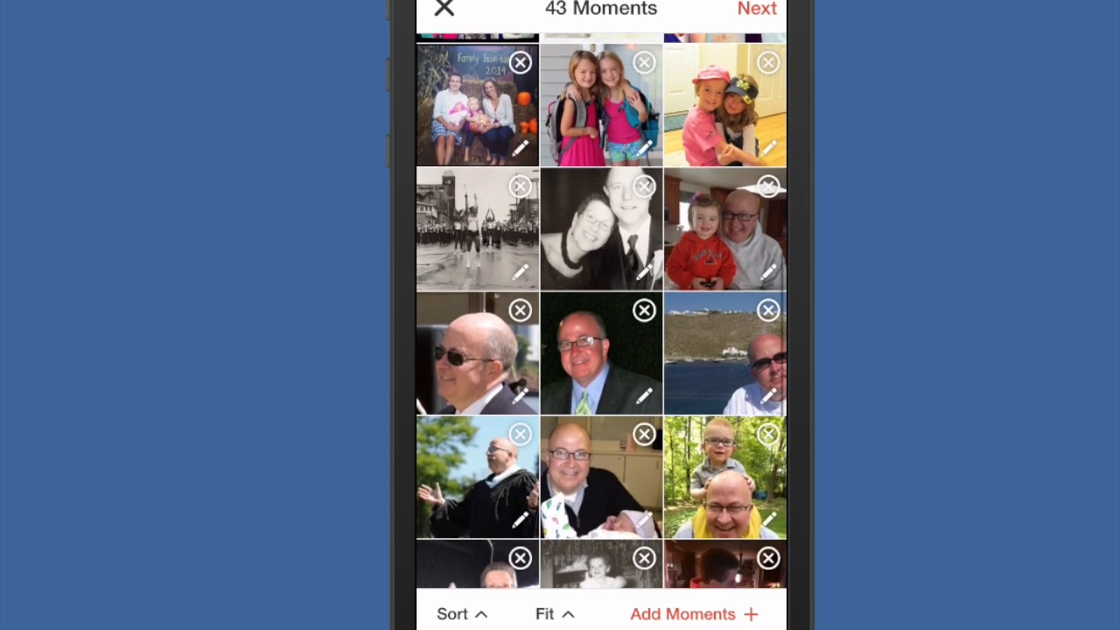
scroll(down, 3)
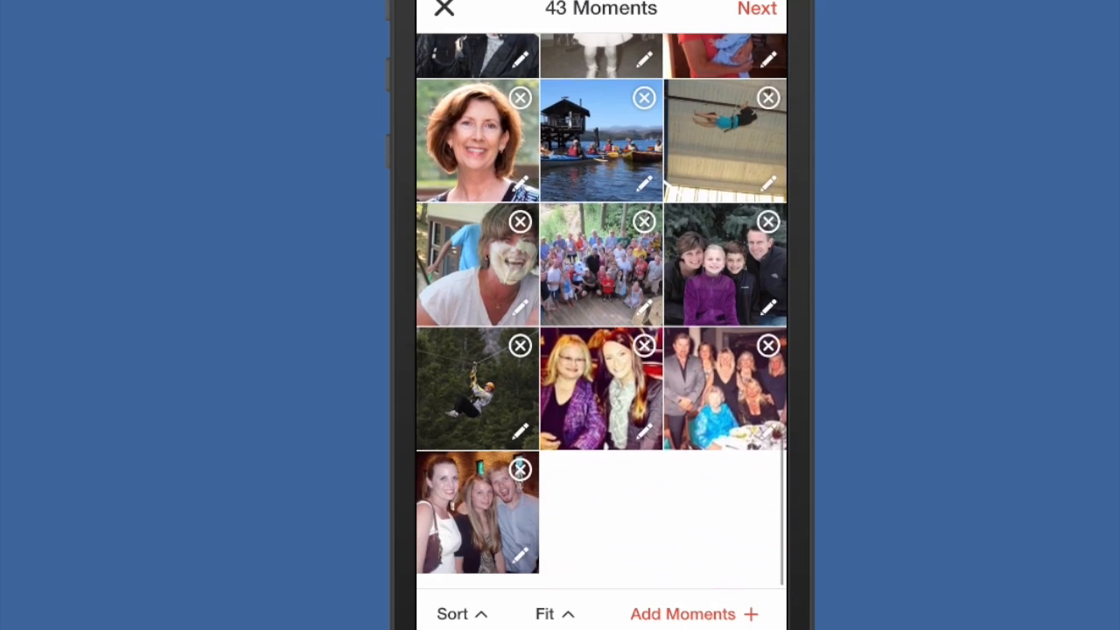
scroll(down, 3)
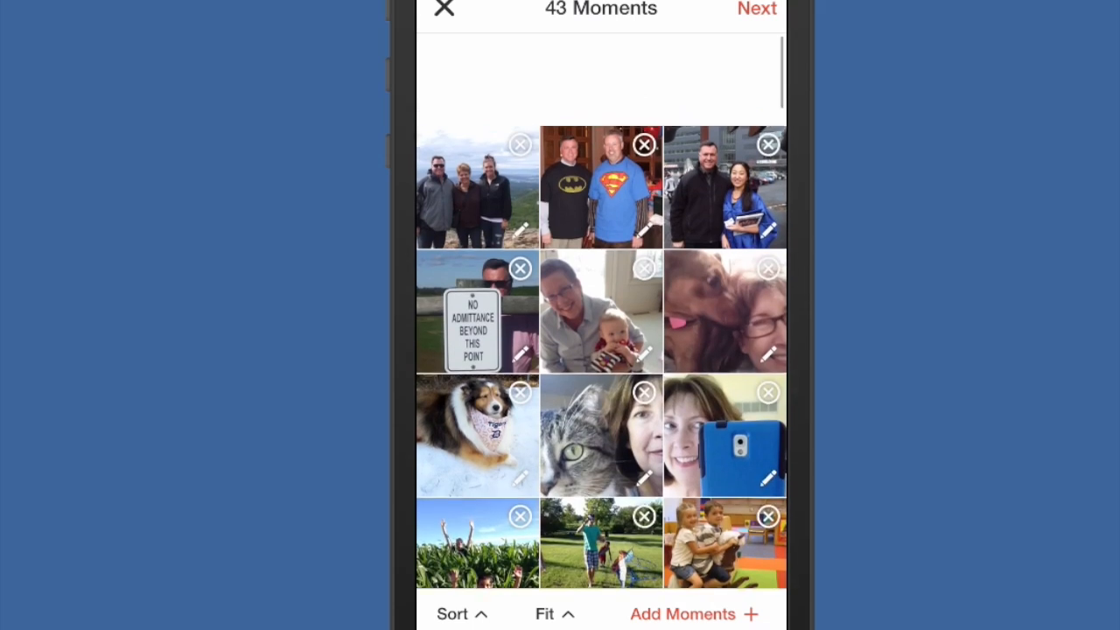
scroll(up, 3)
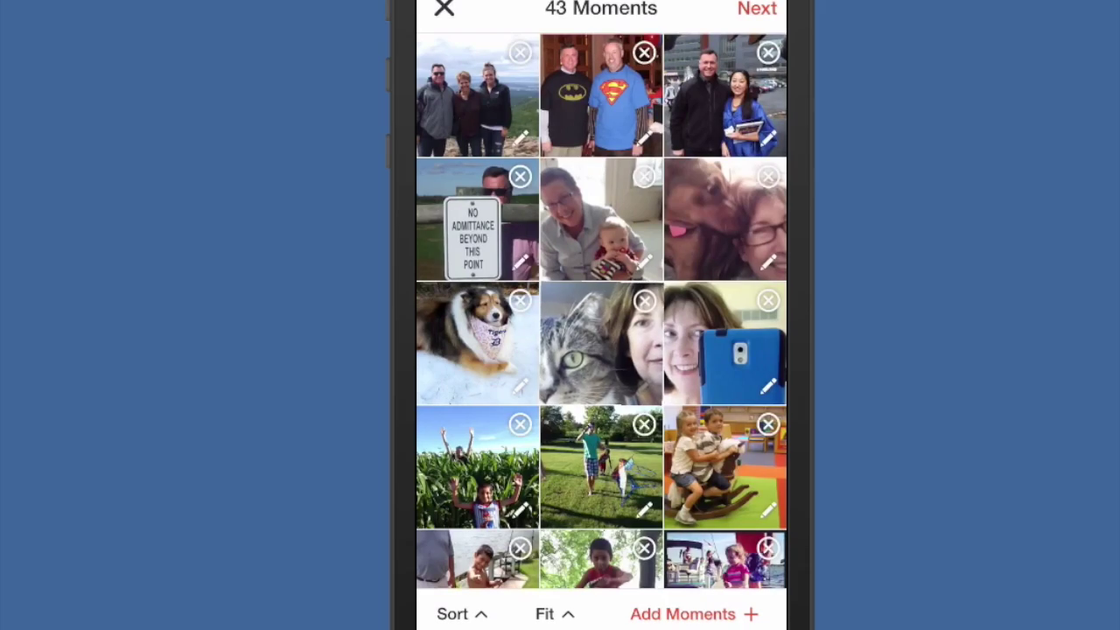
scroll(down, 3)
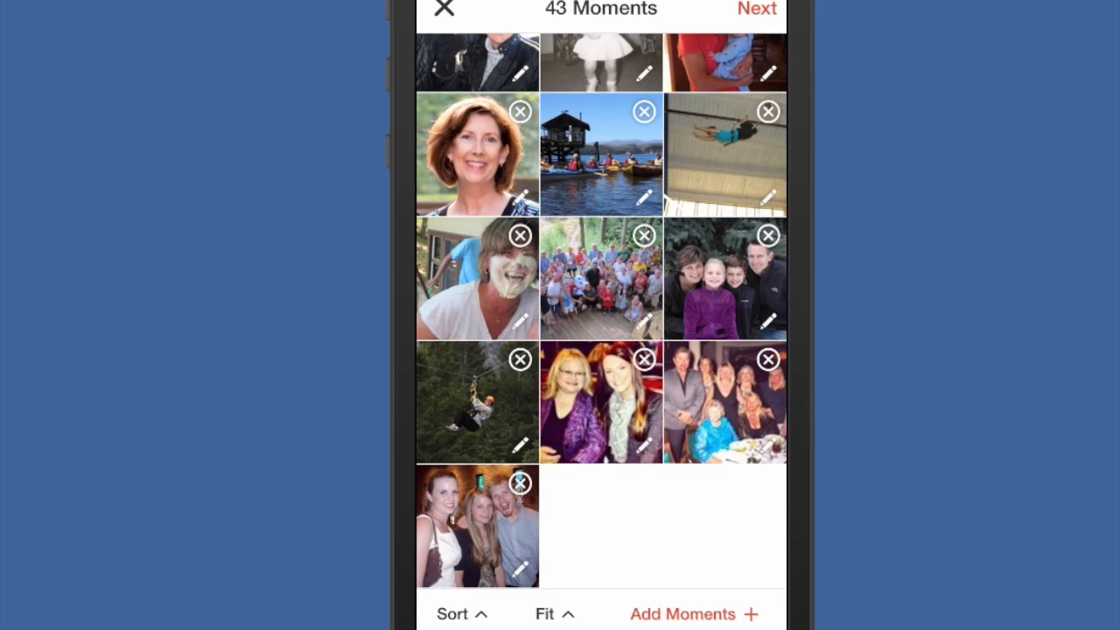
click(602, 401)
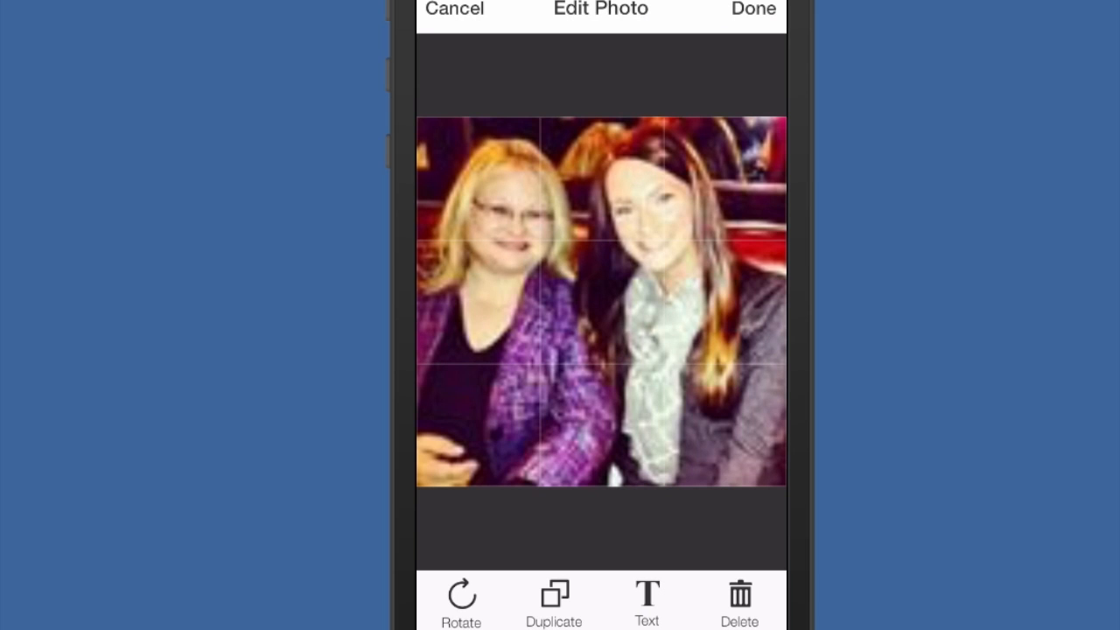
Caption the two-women photo 'Kym' and place the label at its lower left
click(647, 602)
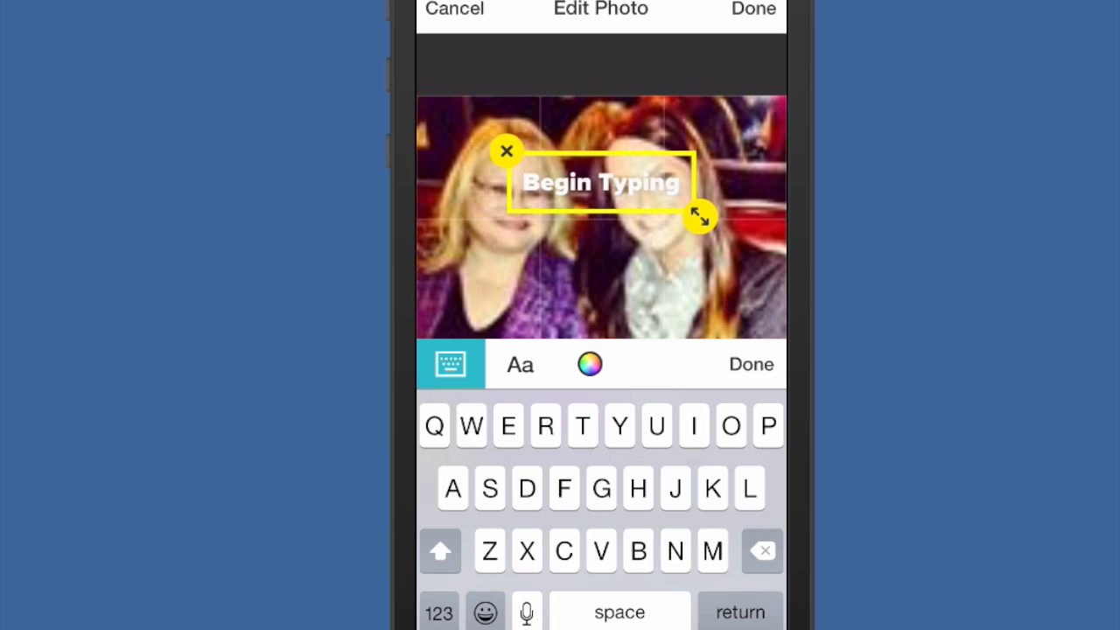
text(y)
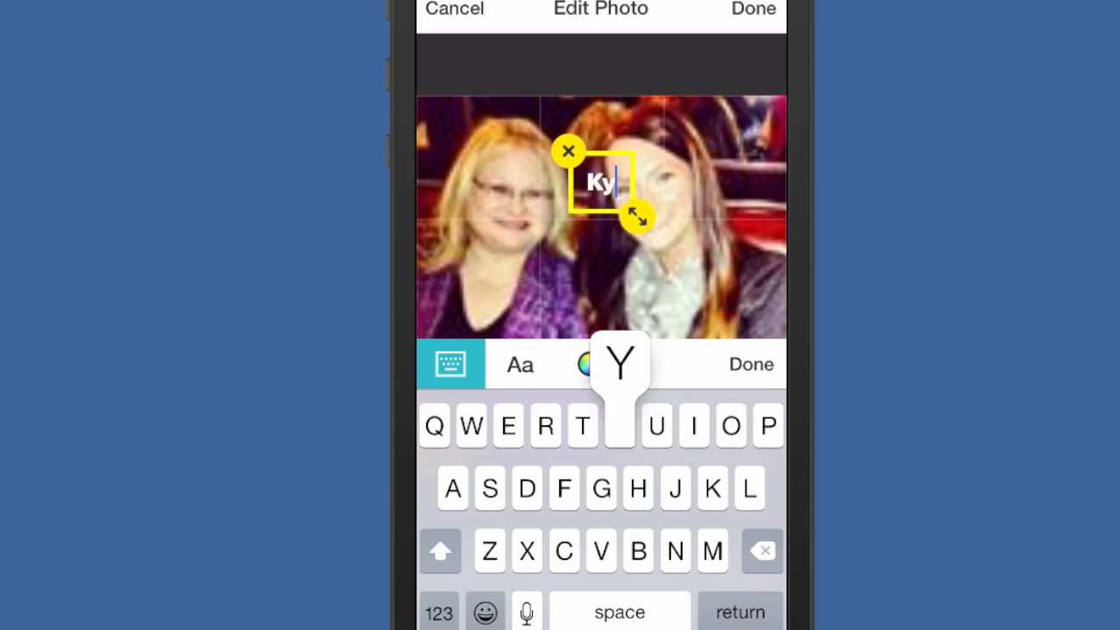
click(750, 364)
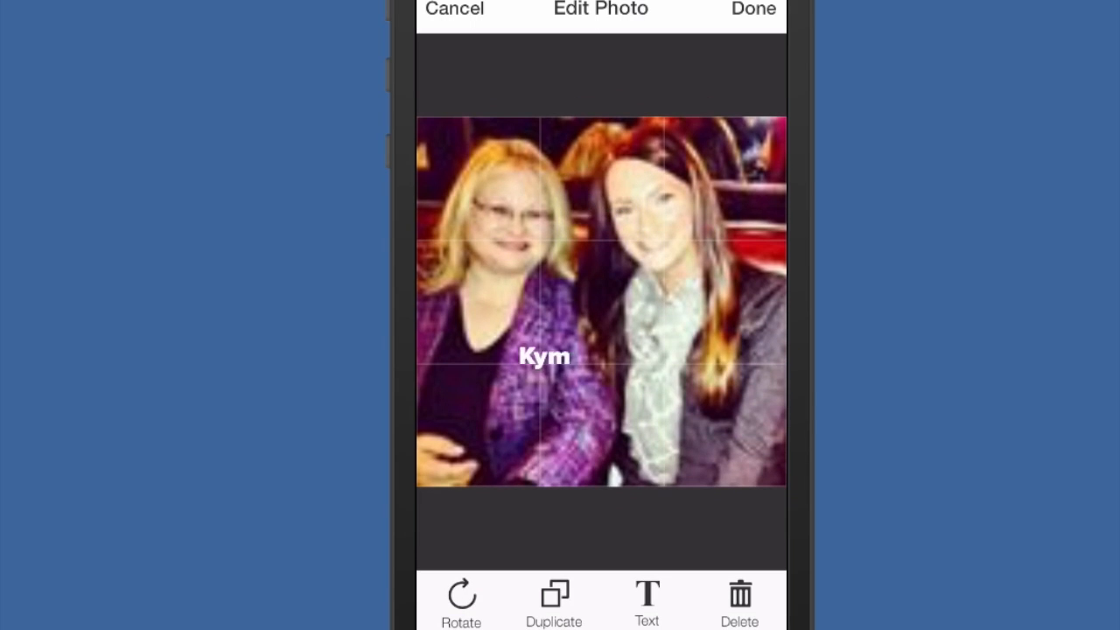
drag(544, 357, 476, 433)
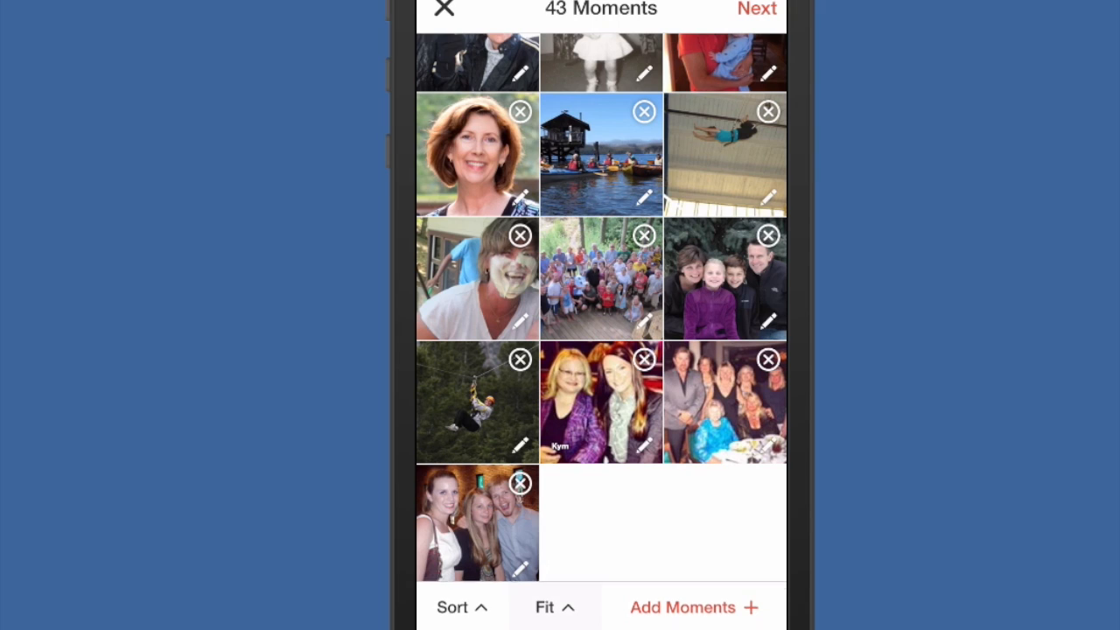
Switch the photo layout to Fit so every moment shows uncropped
click(544, 606)
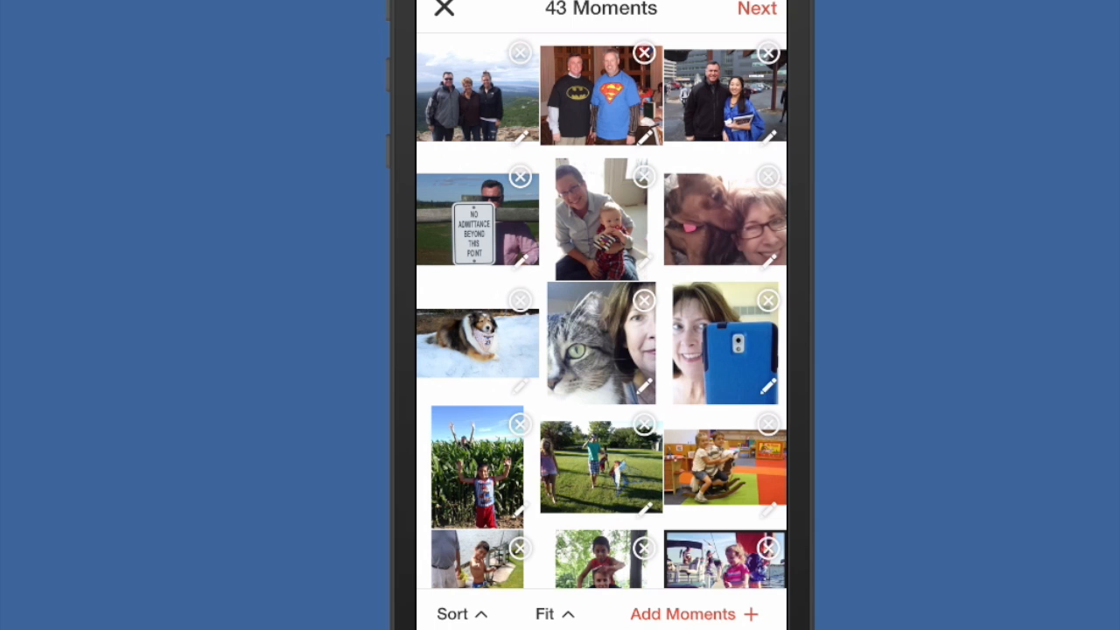
Enter the slideshow title 'Meet the SCN staff!' on the preview screen
click(756, 9)
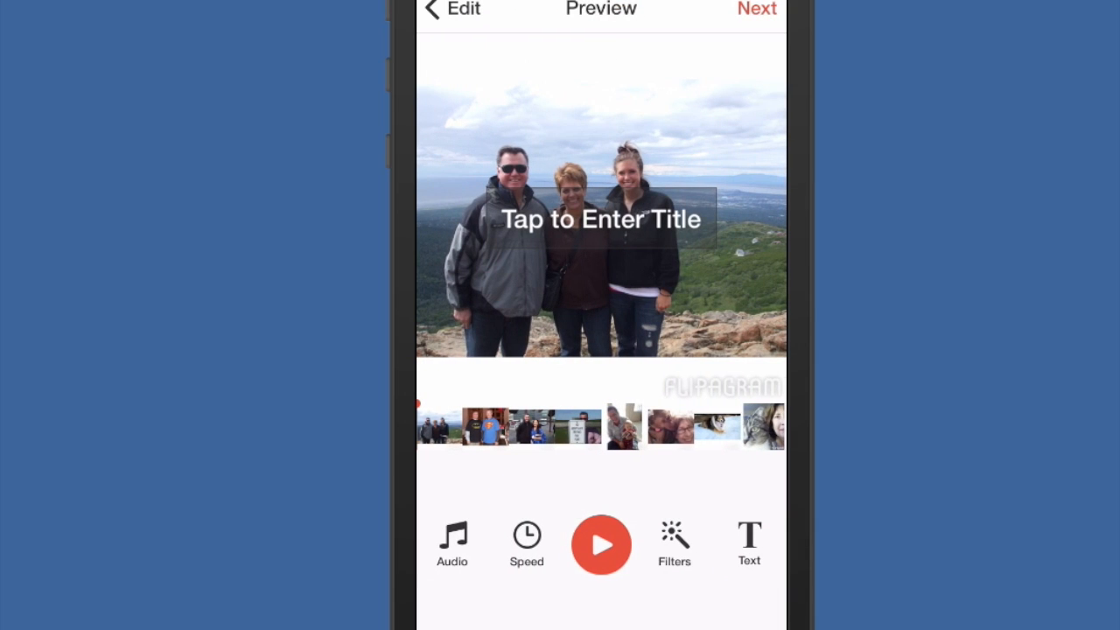
click(601, 219)
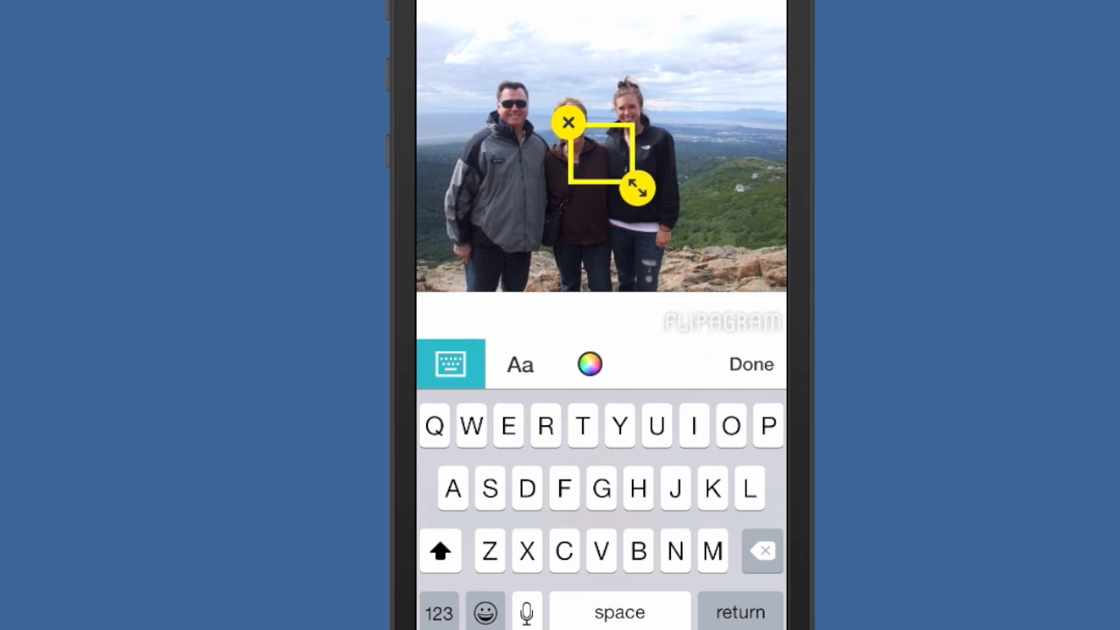
text(e)
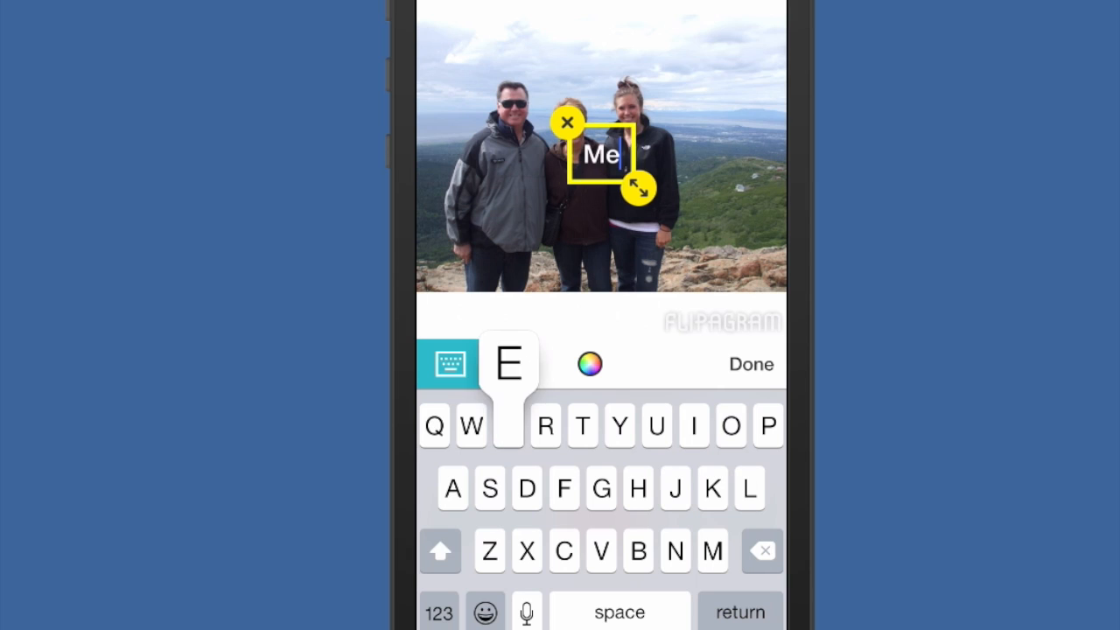
text(et the SCN)
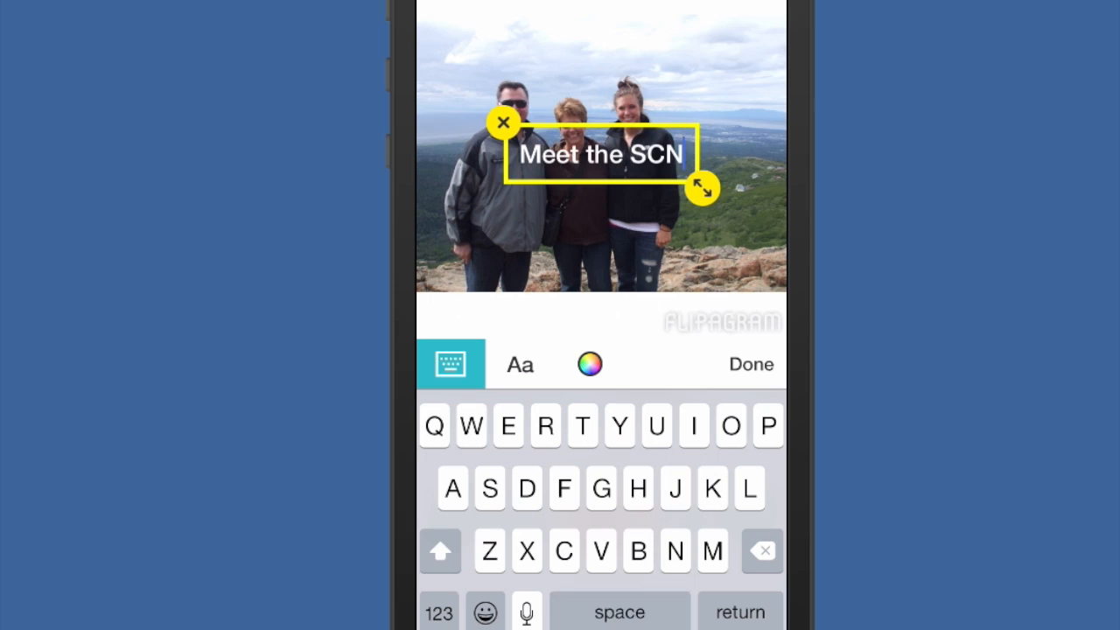
text(staff!)
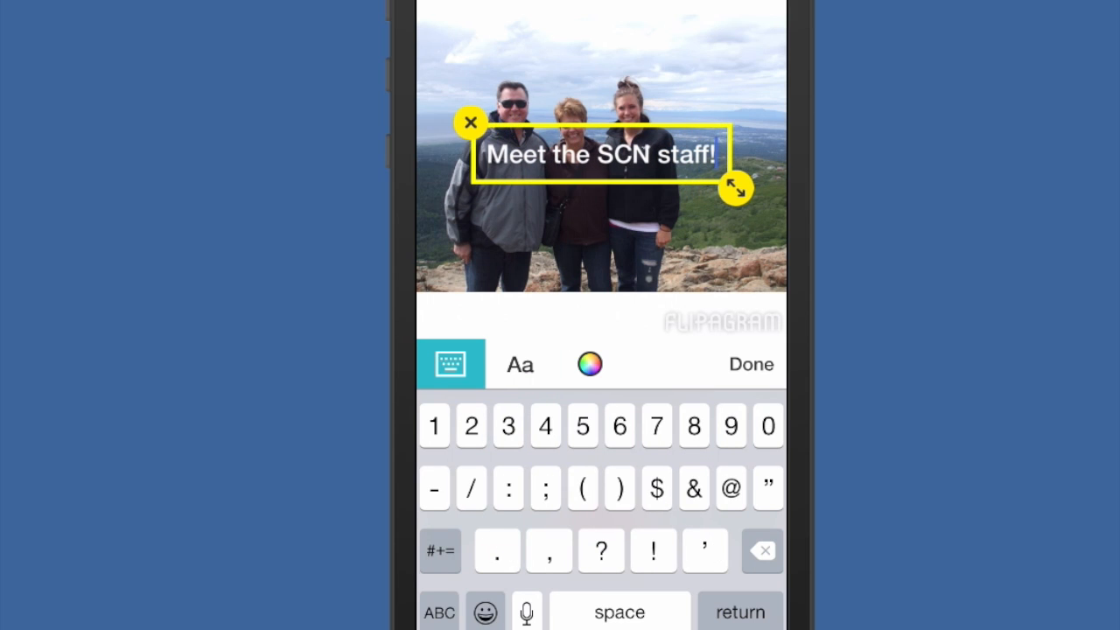
Give the title the Haymaker font and move it to the top of the photo
click(519, 364)
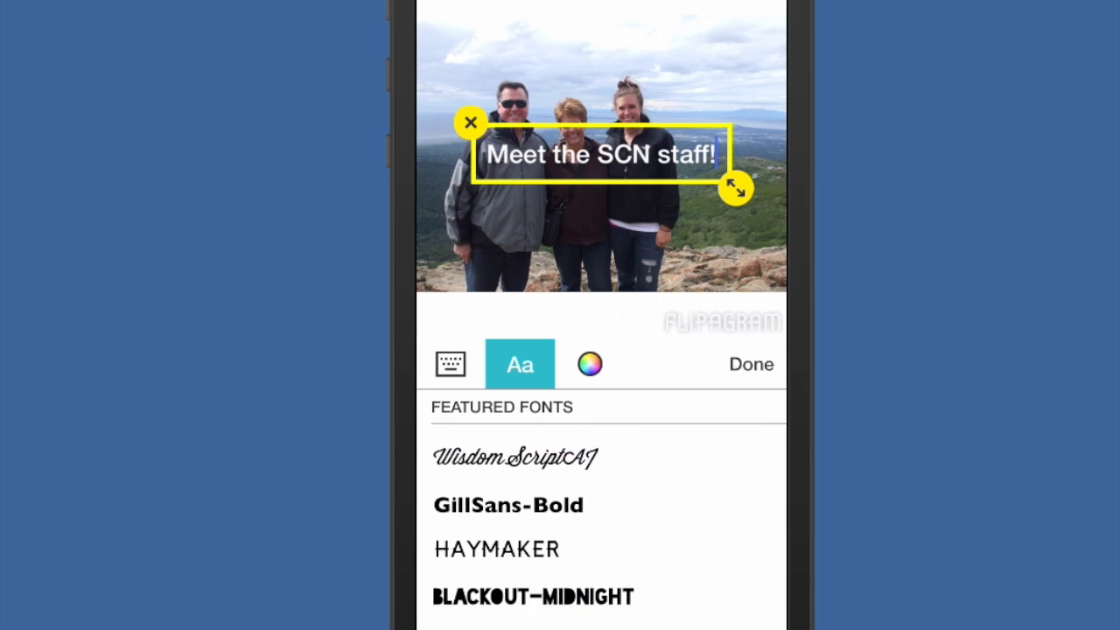
scroll(down, 3)
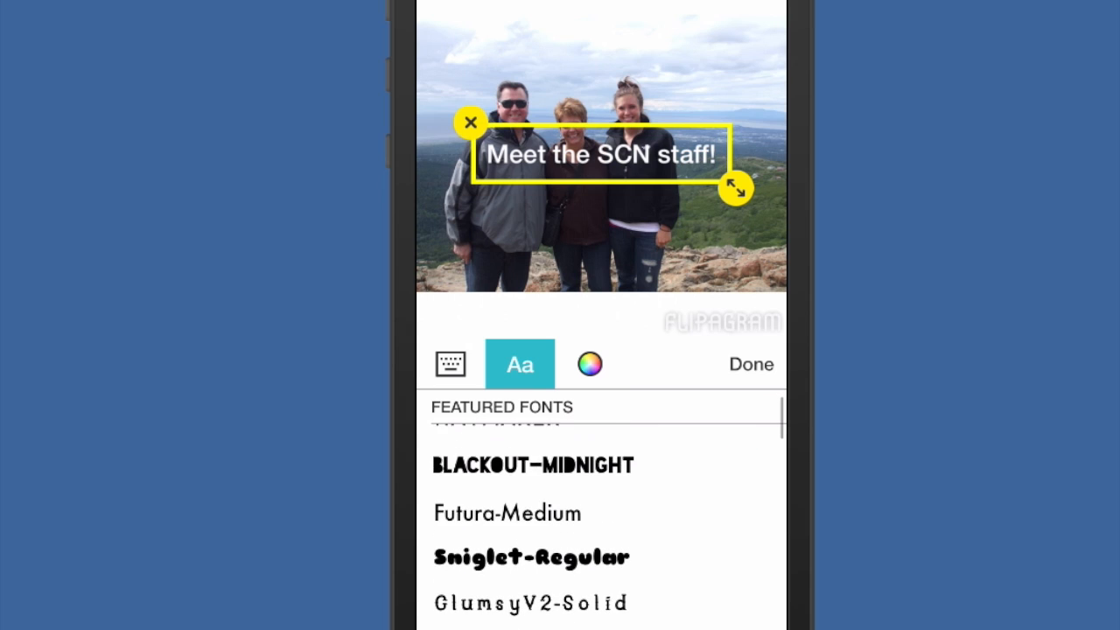
scroll(down, 3)
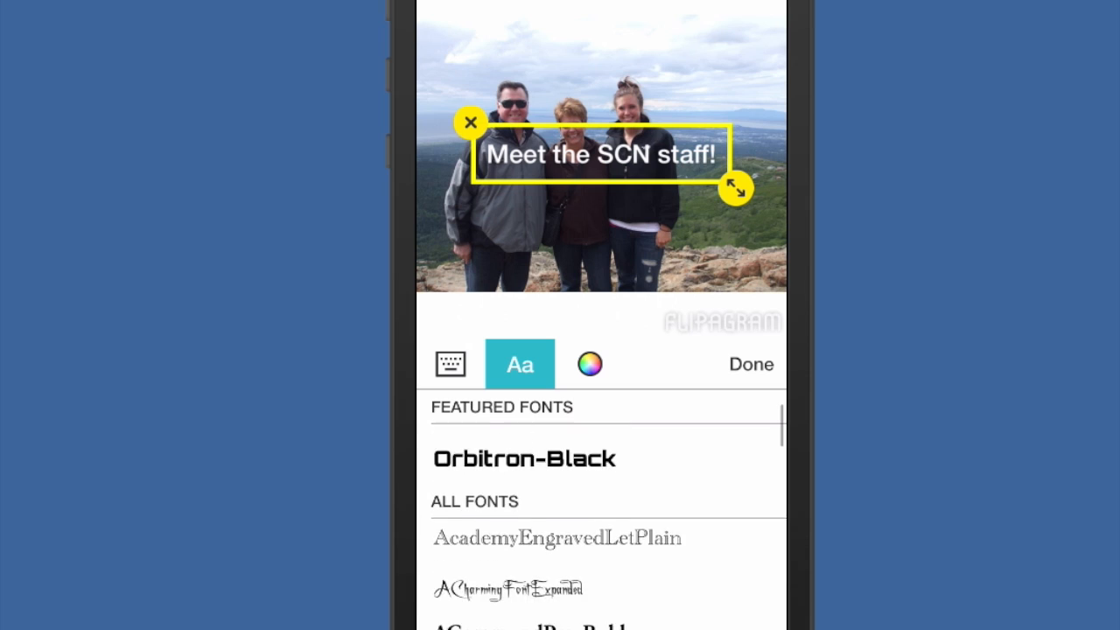
scroll(down, 3)
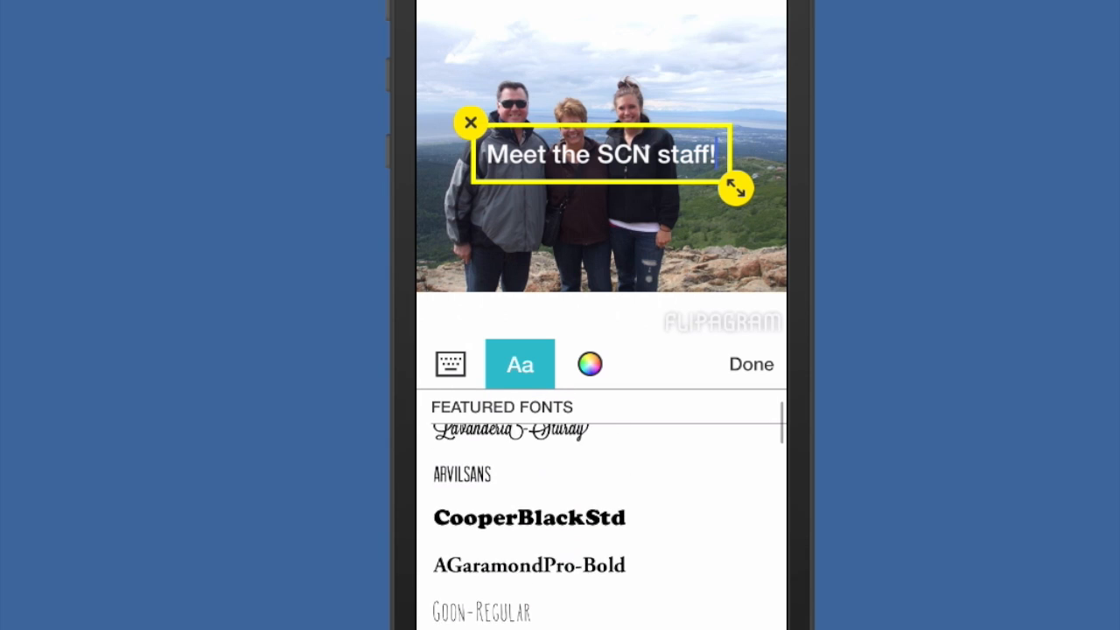
scroll(down, 3)
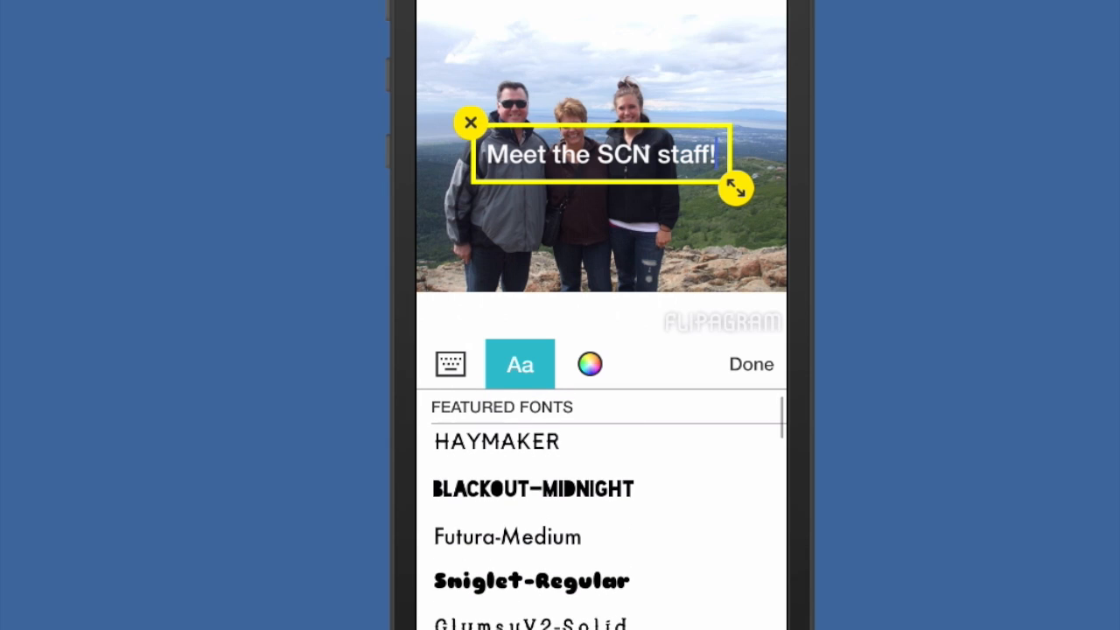
click(497, 442)
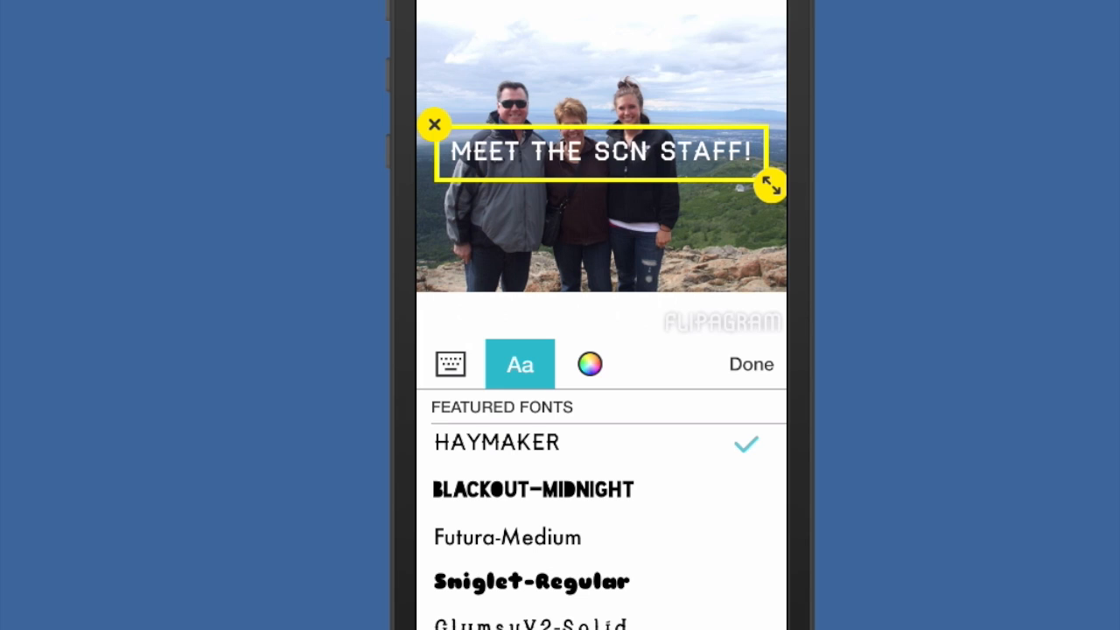
drag(603, 160, 595, 63)
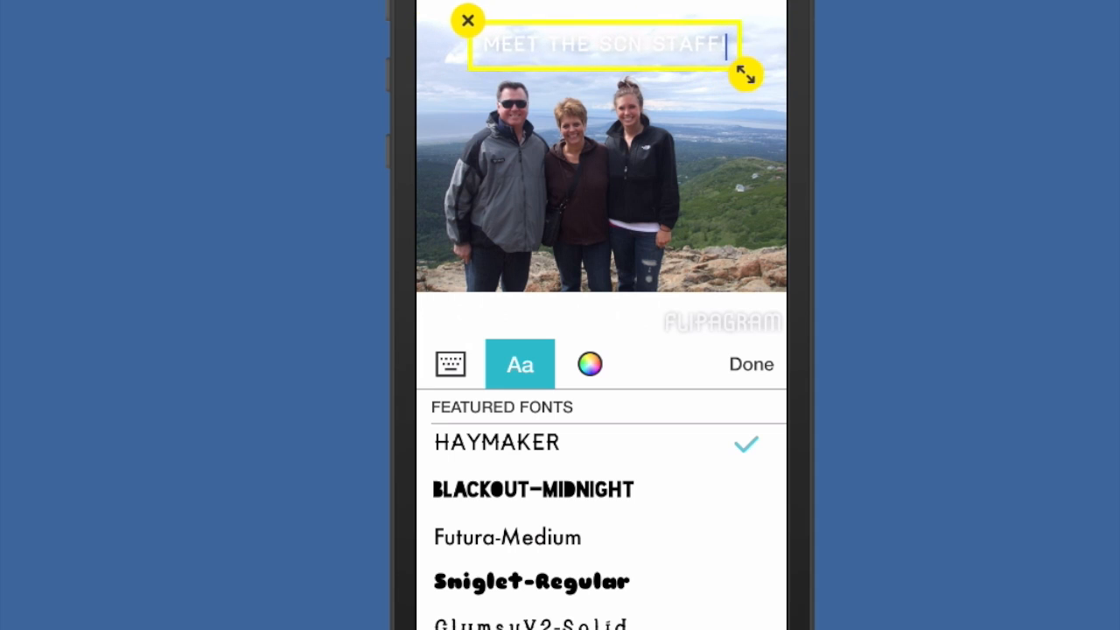
Colour the title text blue and return to the slideshow preview
click(589, 364)
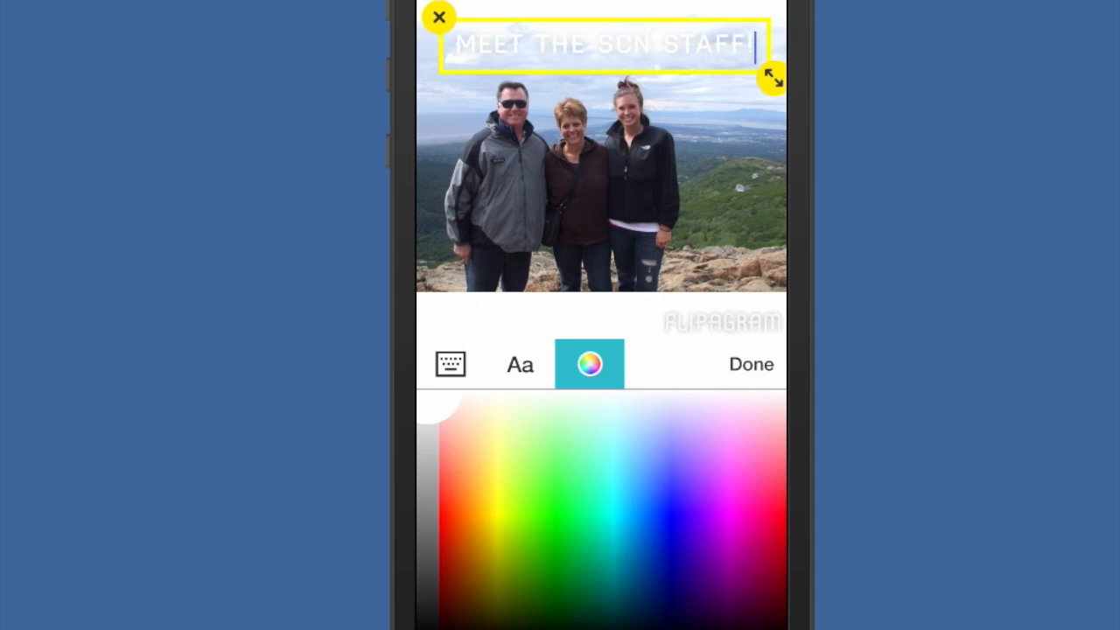
click(662, 526)
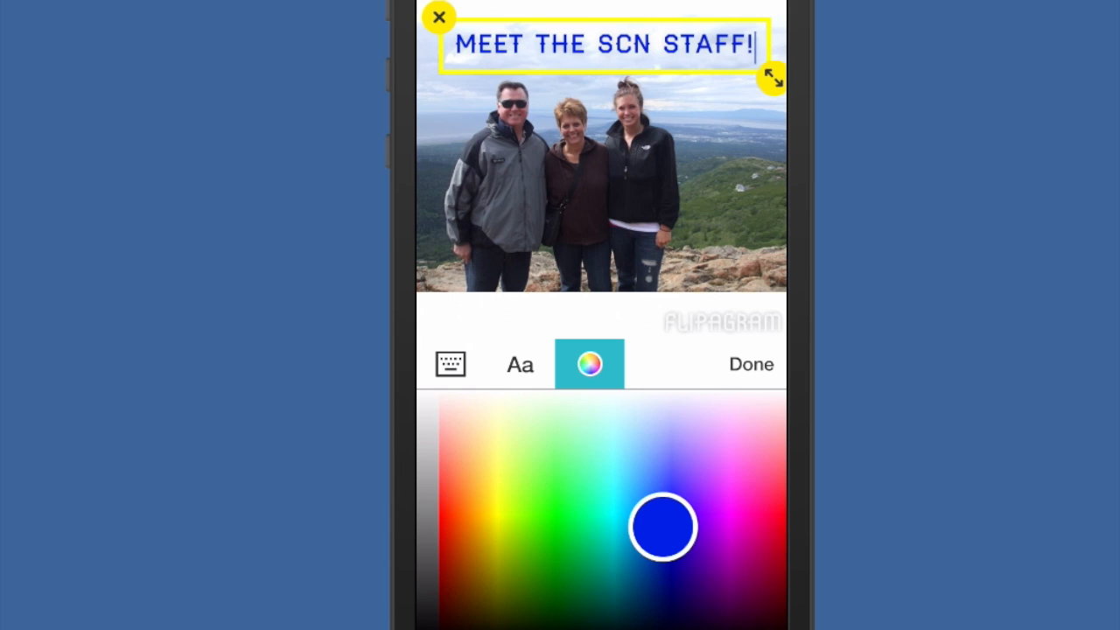
click(750, 364)
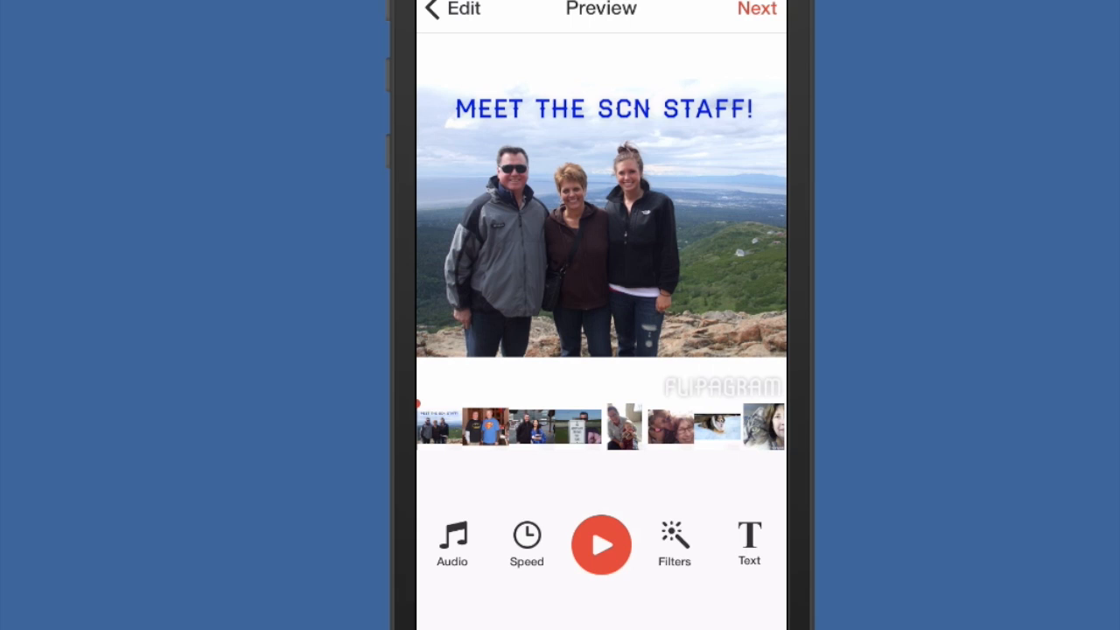
Lengthen each photo's display time with the speed slider and preview the result
click(526, 543)
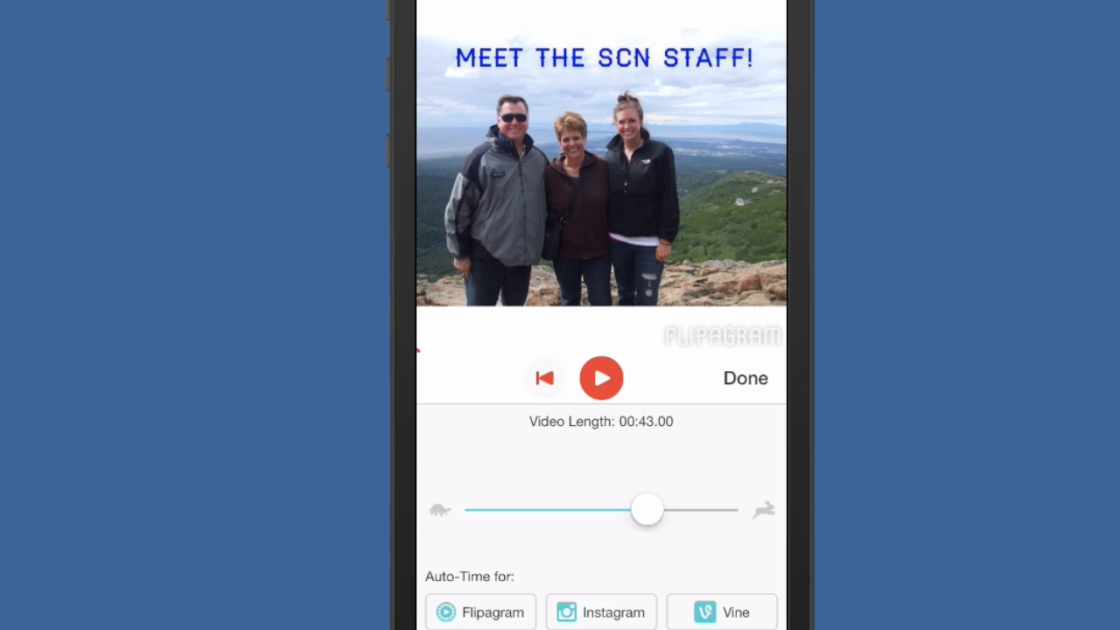
drag(646, 509, 538, 510)
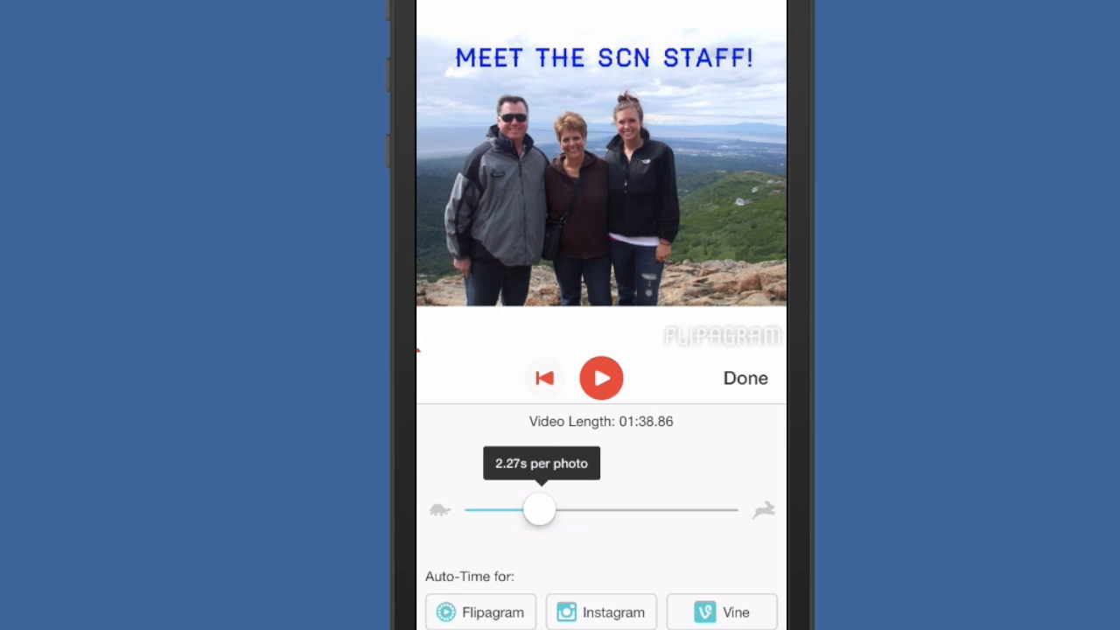
drag(539, 510, 522, 509)
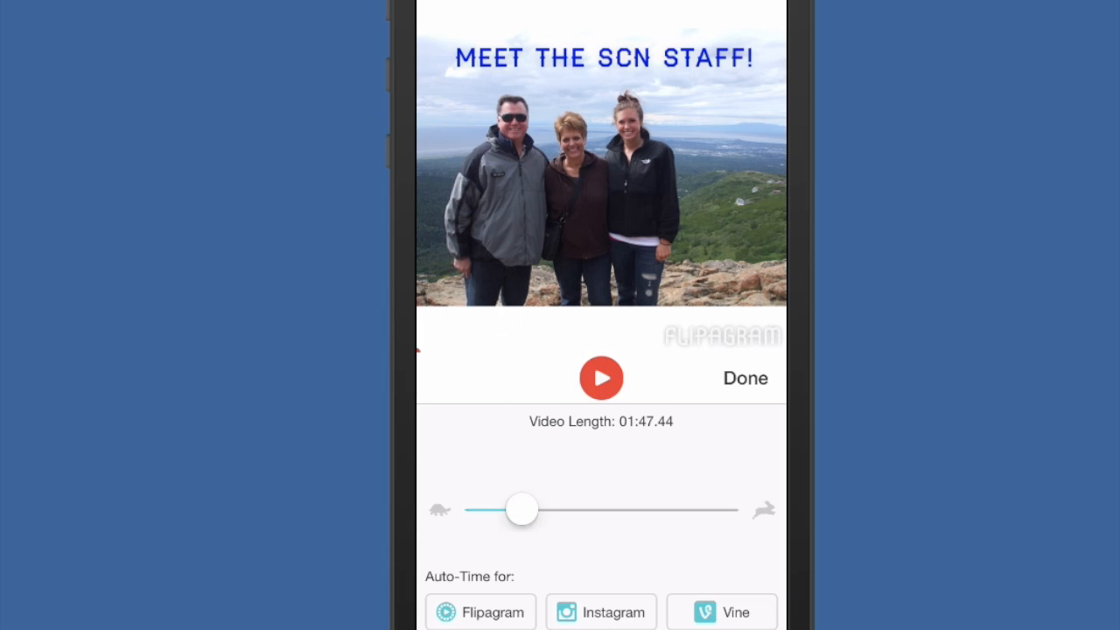
click(602, 378)
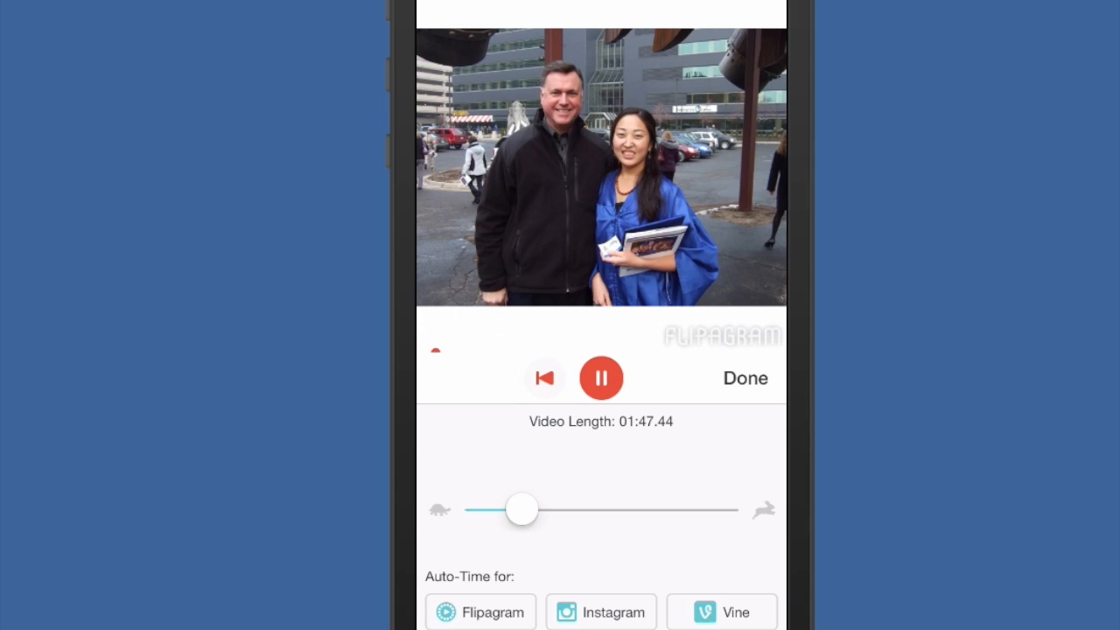
Shorten the timing to a 1:16 video length, preview it and accept the new speed
drag(521, 509, 560, 509)
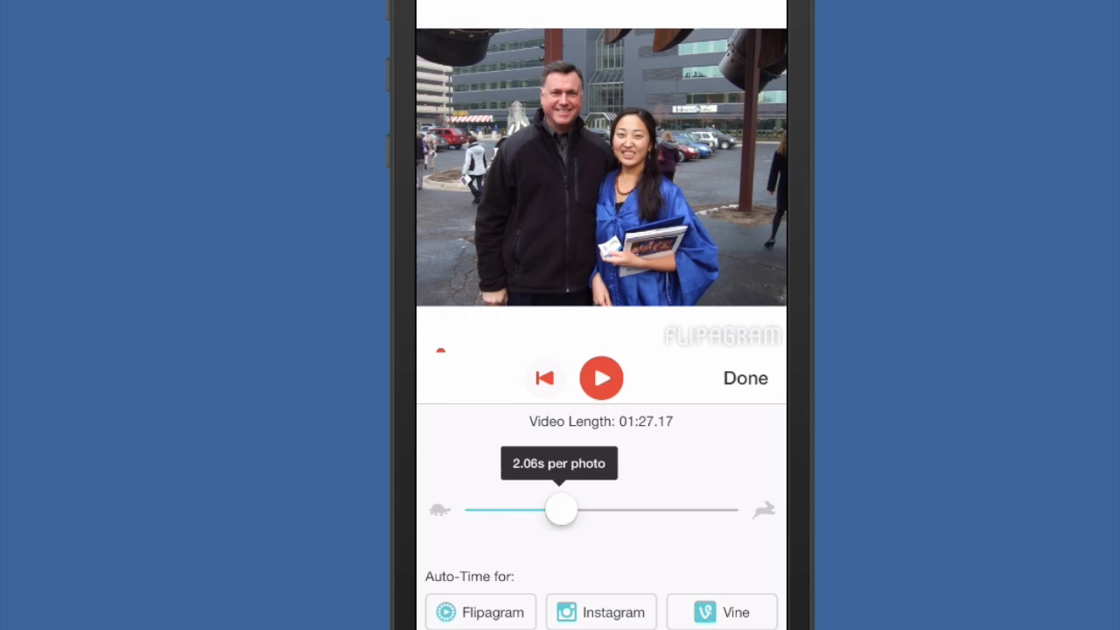
click(601, 377)
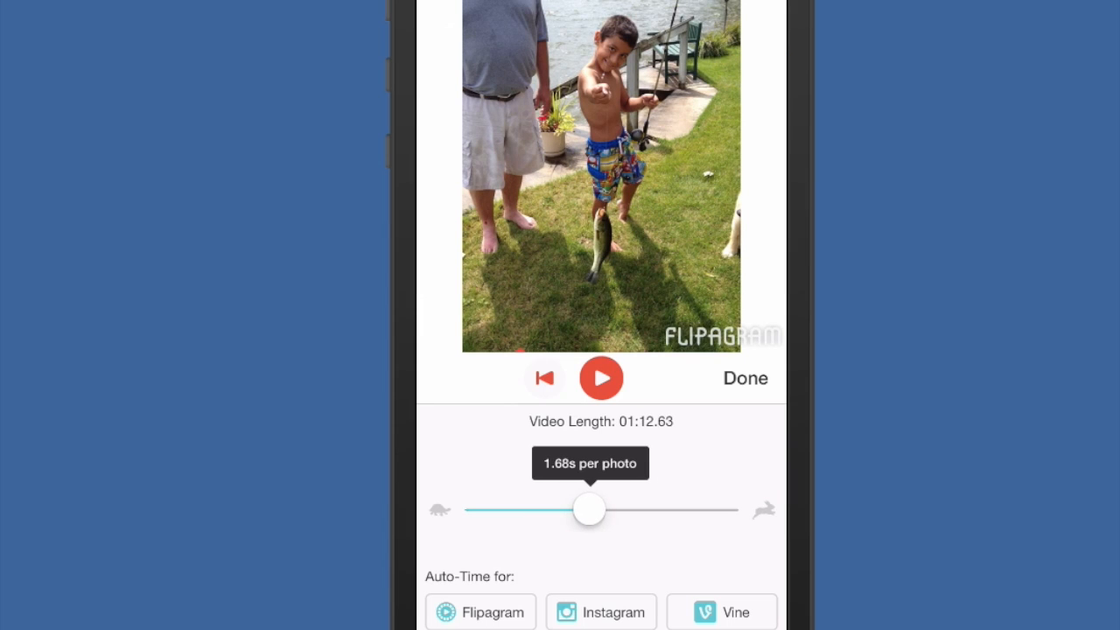
click(602, 378)
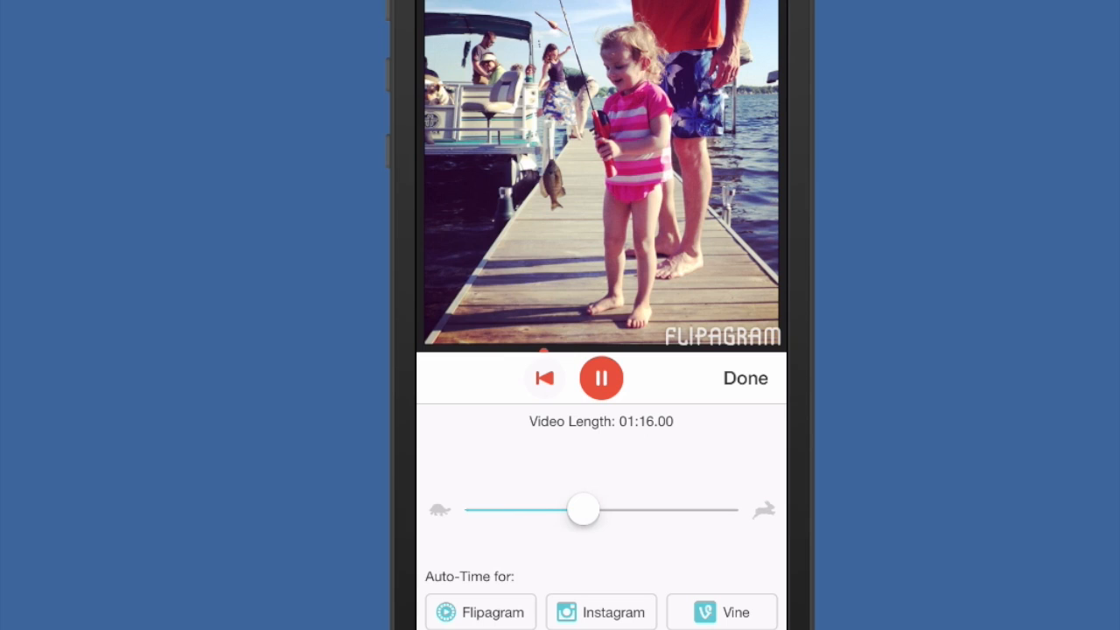
click(745, 378)
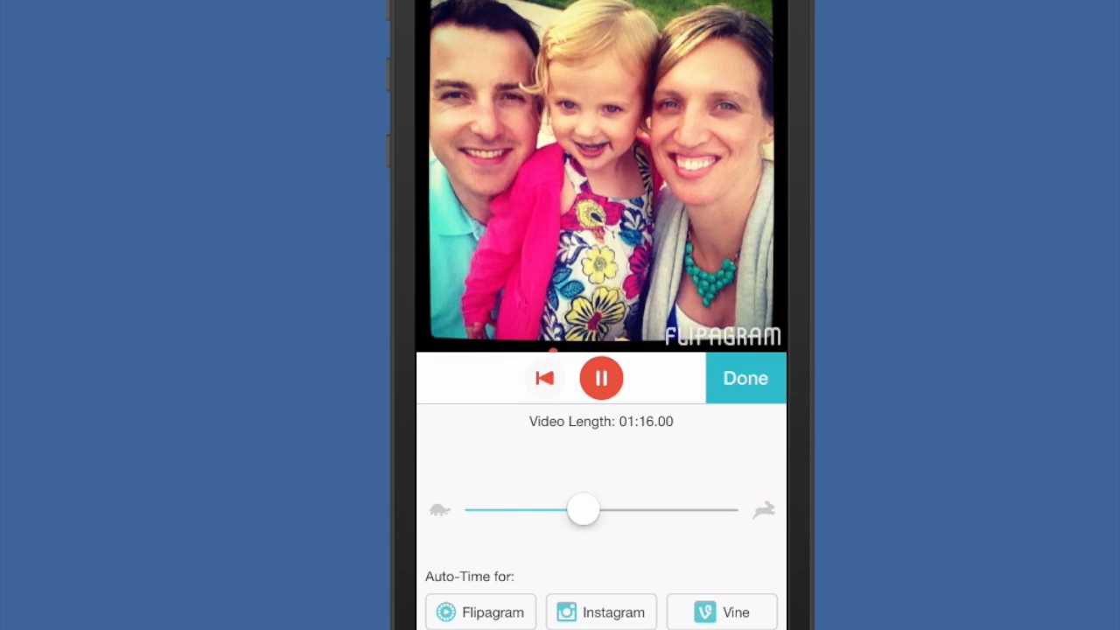
click(745, 378)
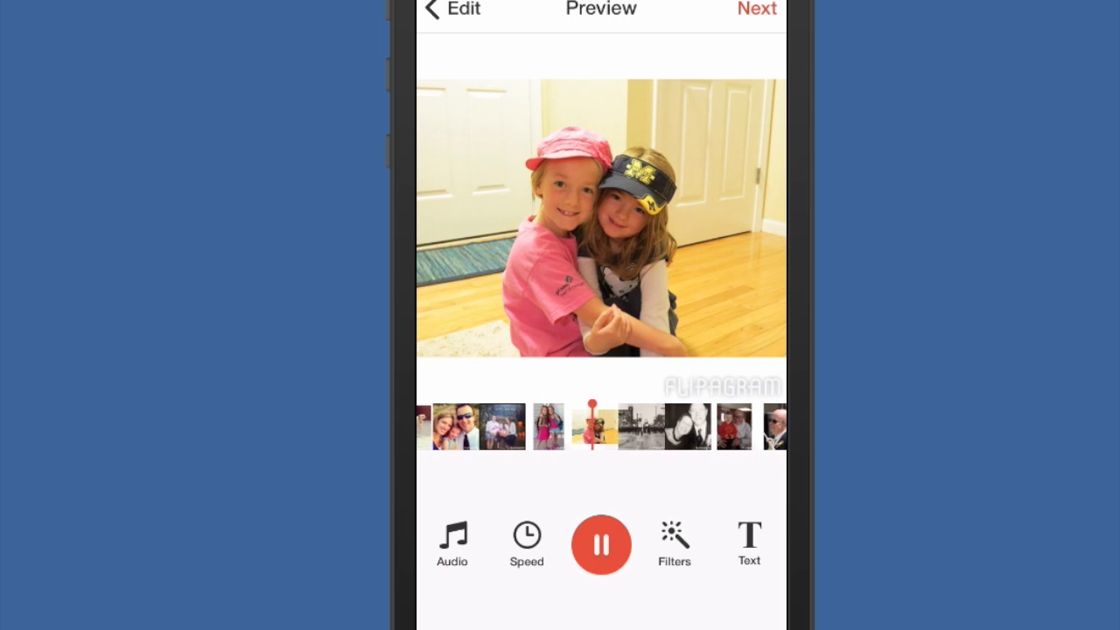
click(674, 542)
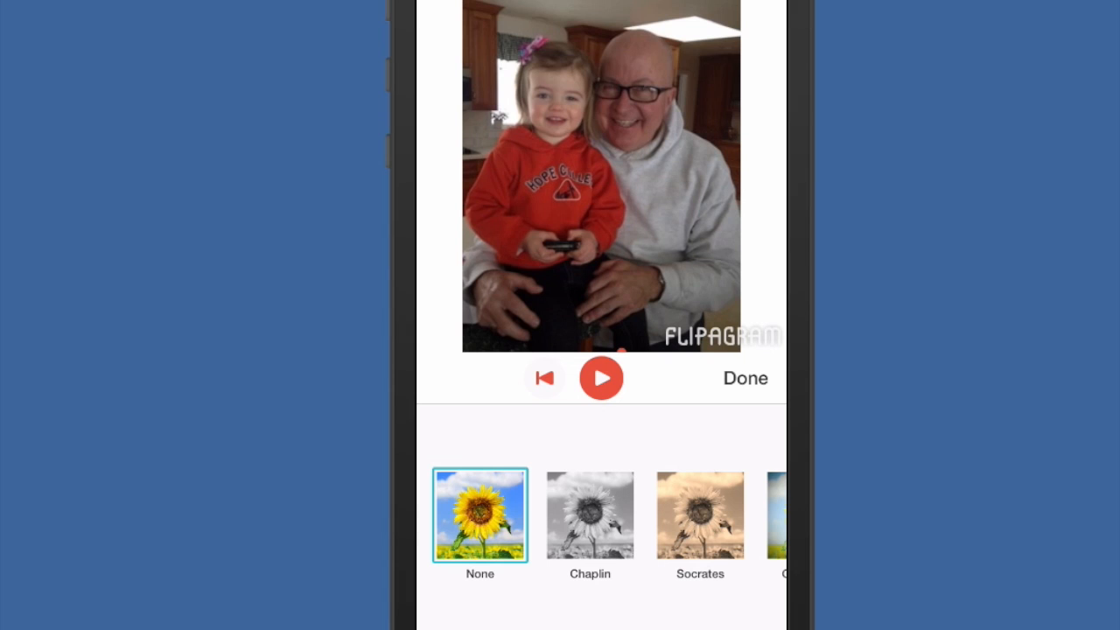
scroll(left, 3)
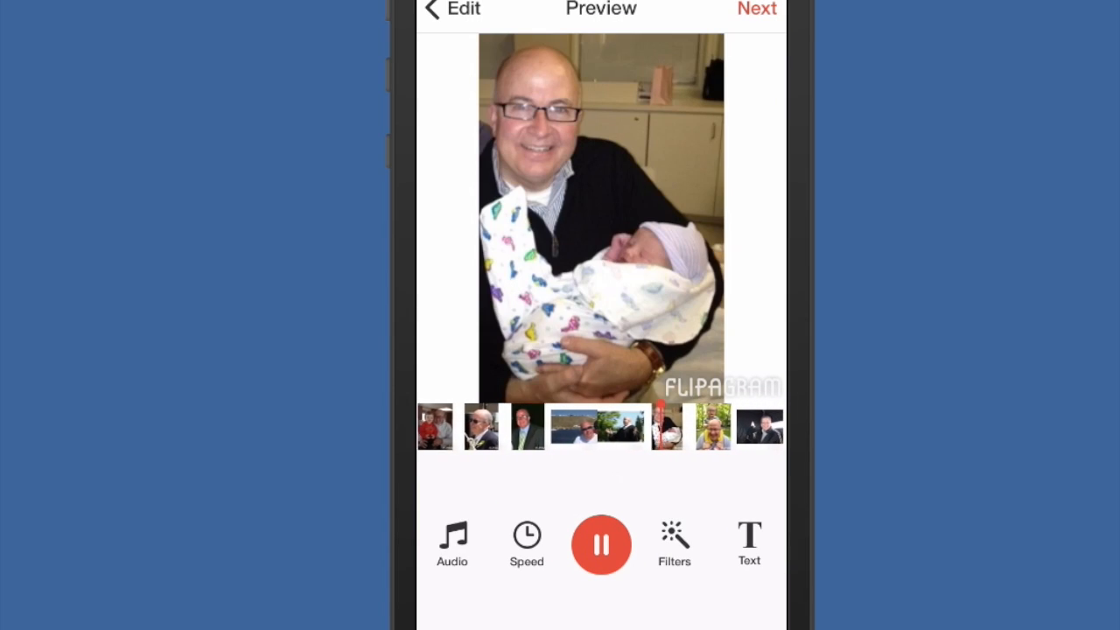
click(756, 9)
text(Meet the staff at SC)
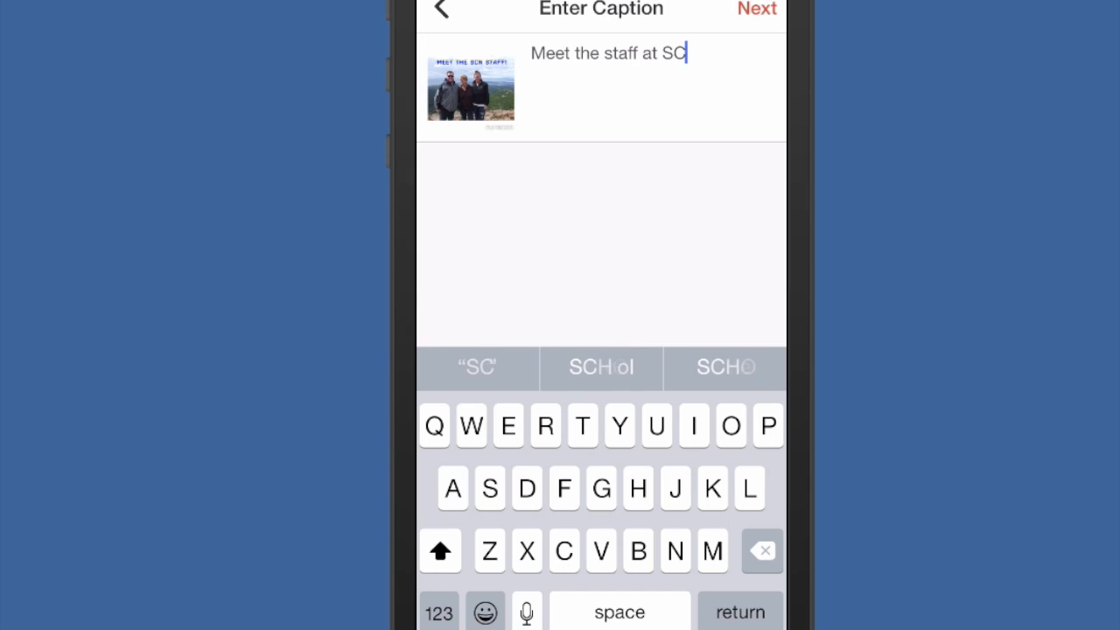
Enter the caption 'Meet the staff at SCN!' and continue to the sharing options
text(N!)
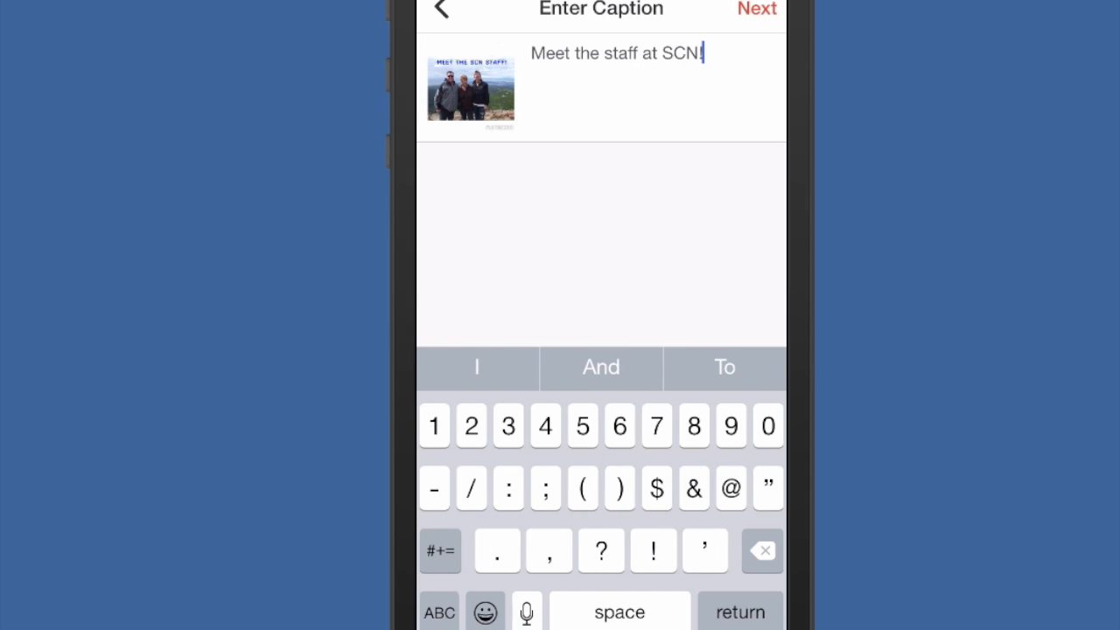
click(756, 8)
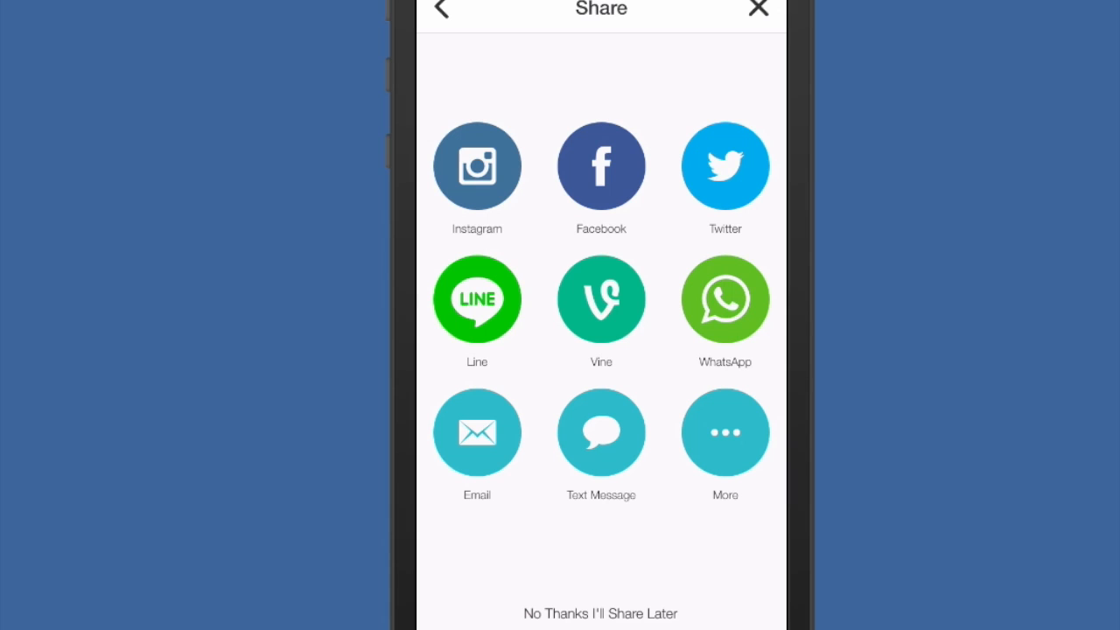
Choose 'No Thanks I'll Share Later' and leave the finished slideshow page
click(601, 299)
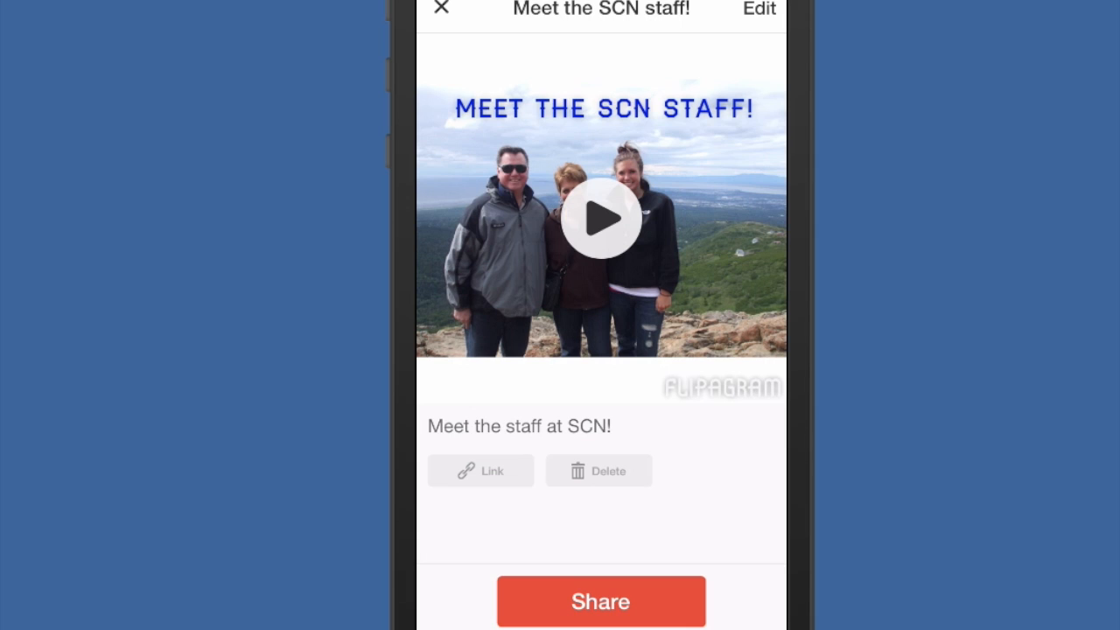
click(441, 7)
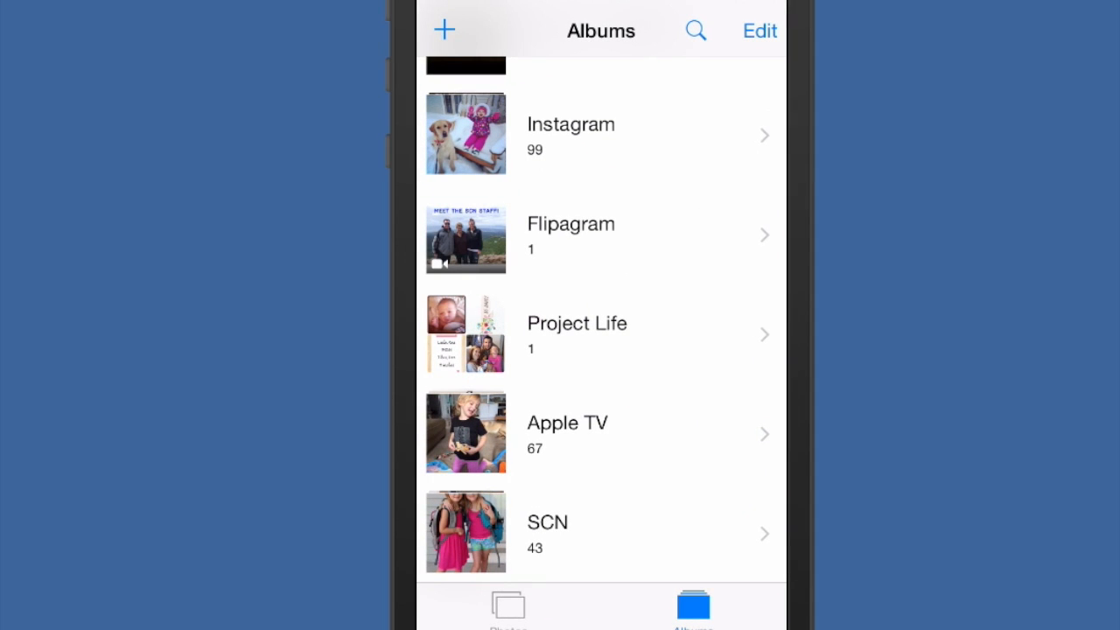
Share the exported slideshow video from the Flipagram album to YouTube
click(570, 237)
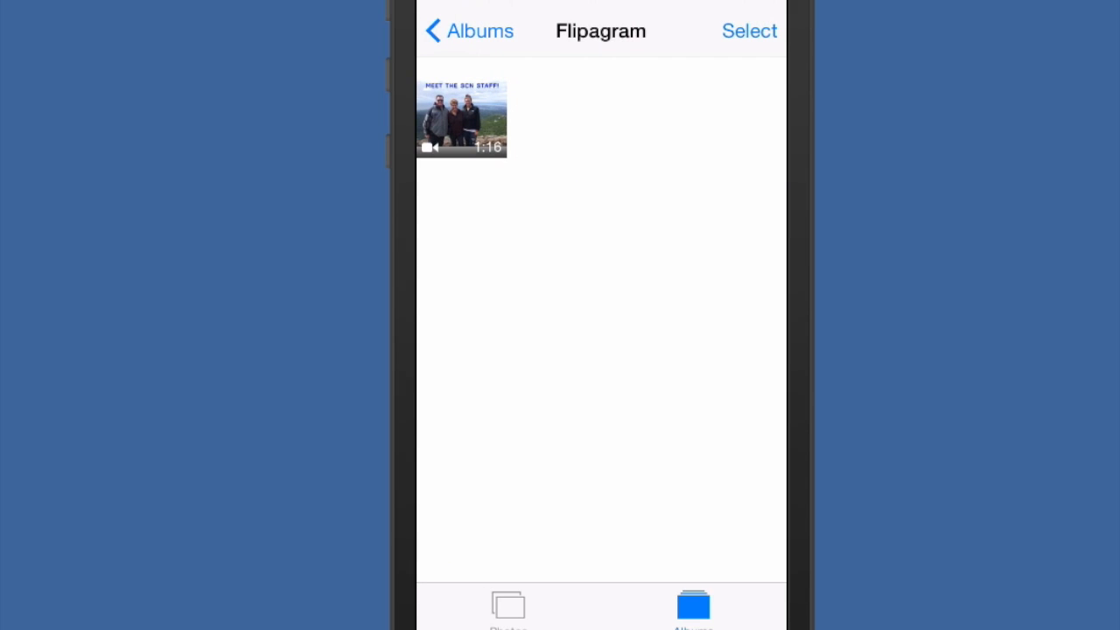
click(462, 118)
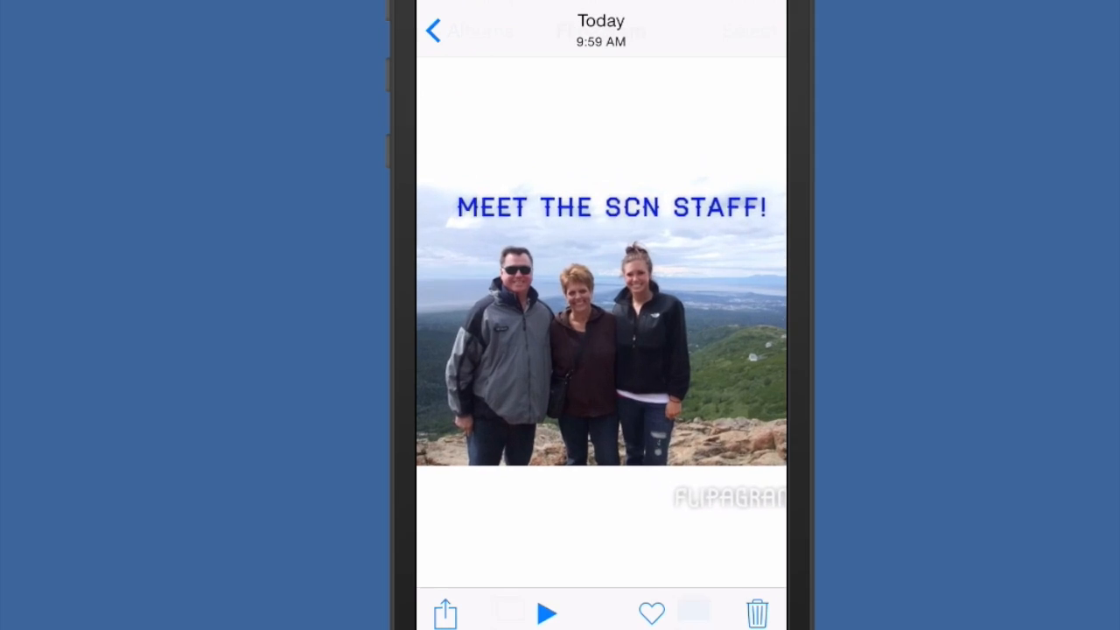
click(445, 612)
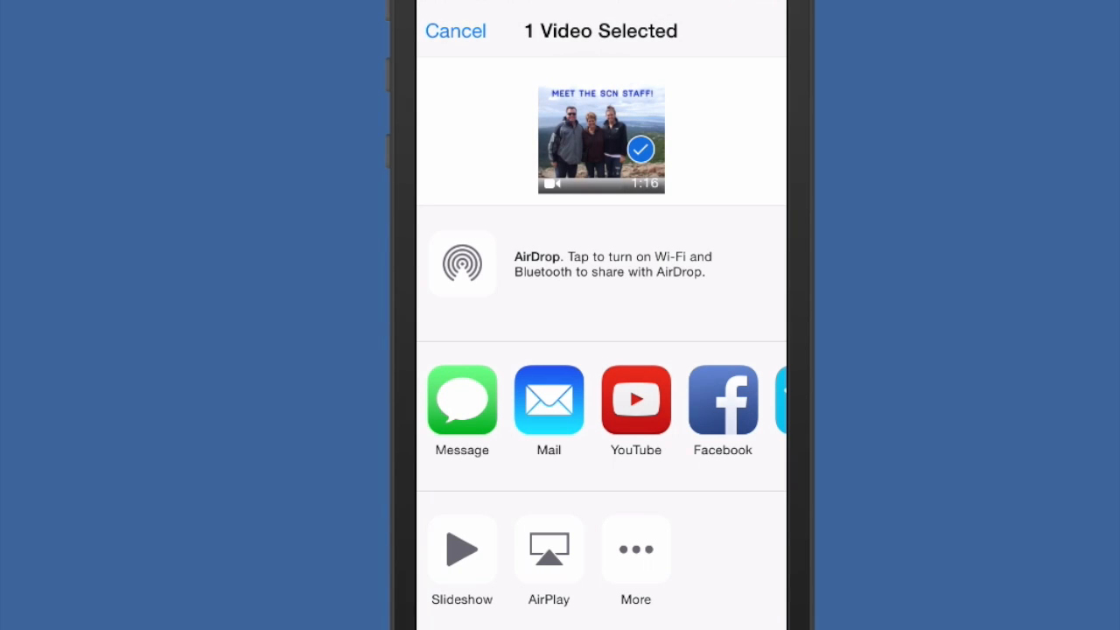
click(635, 400)
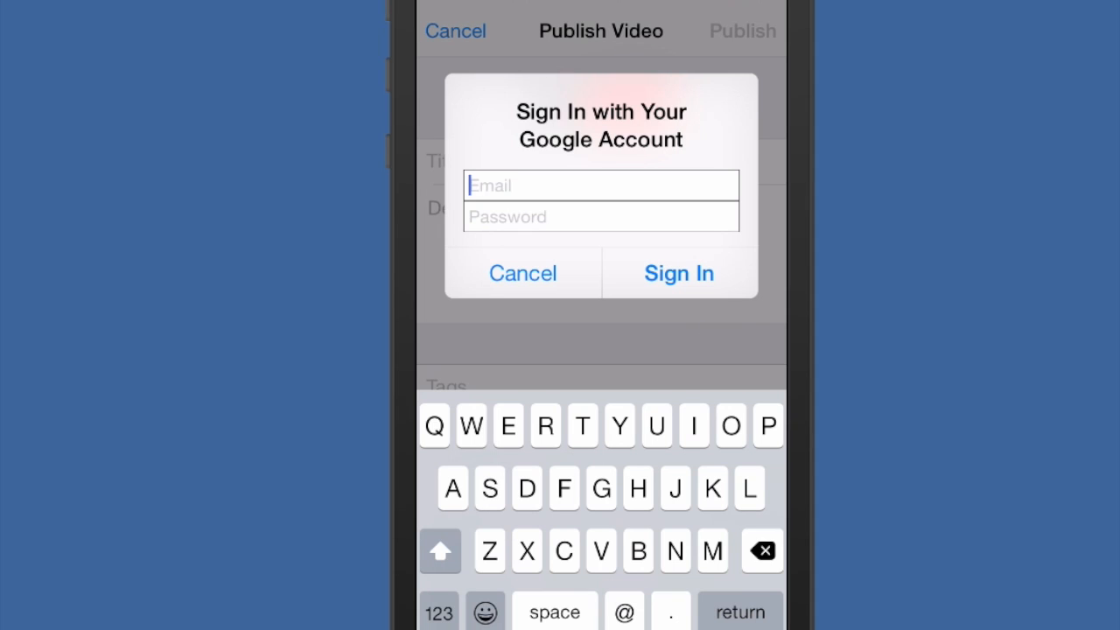
Sign in, title the upload 'Meet the SCN Staff!' with a 'meet the' description, and publish it Unlisted
click(522, 273)
text(Mee)
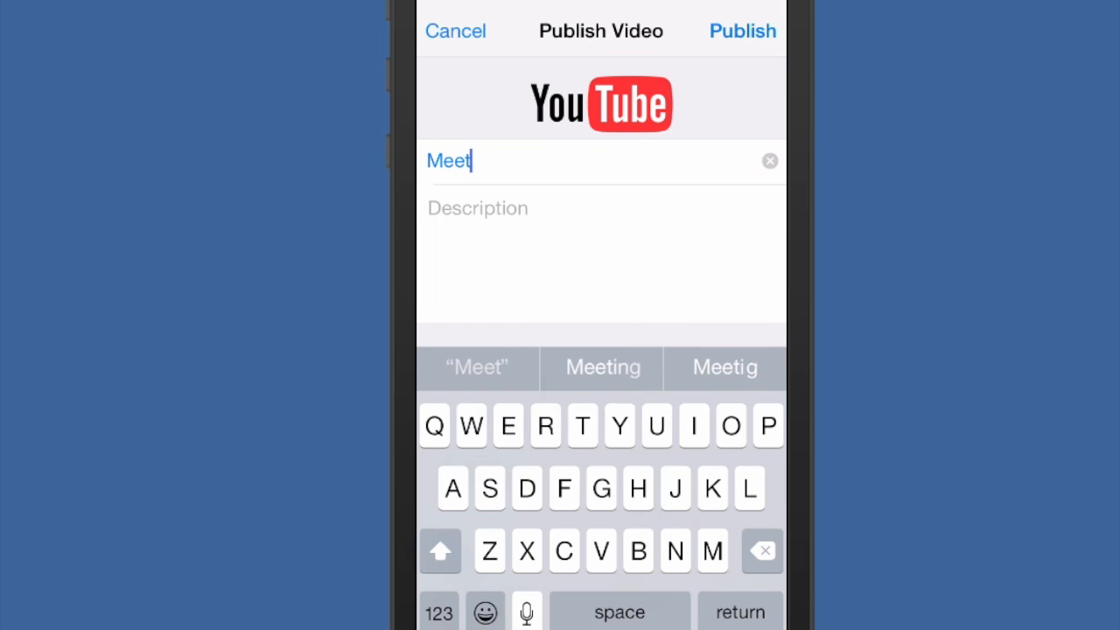
text(the SC)
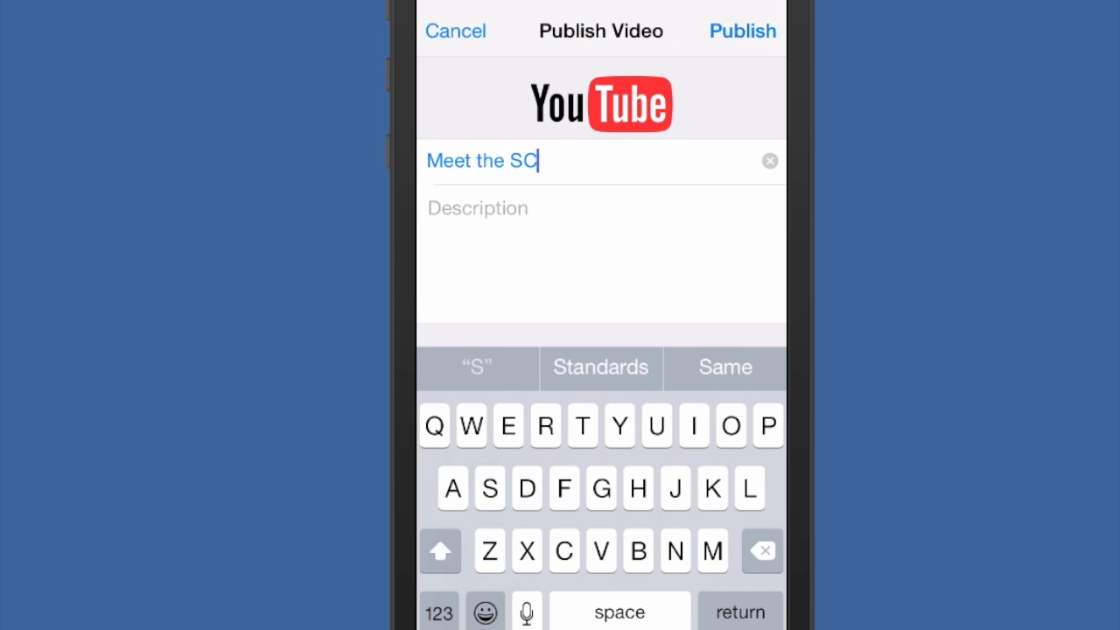
text(N Staf)
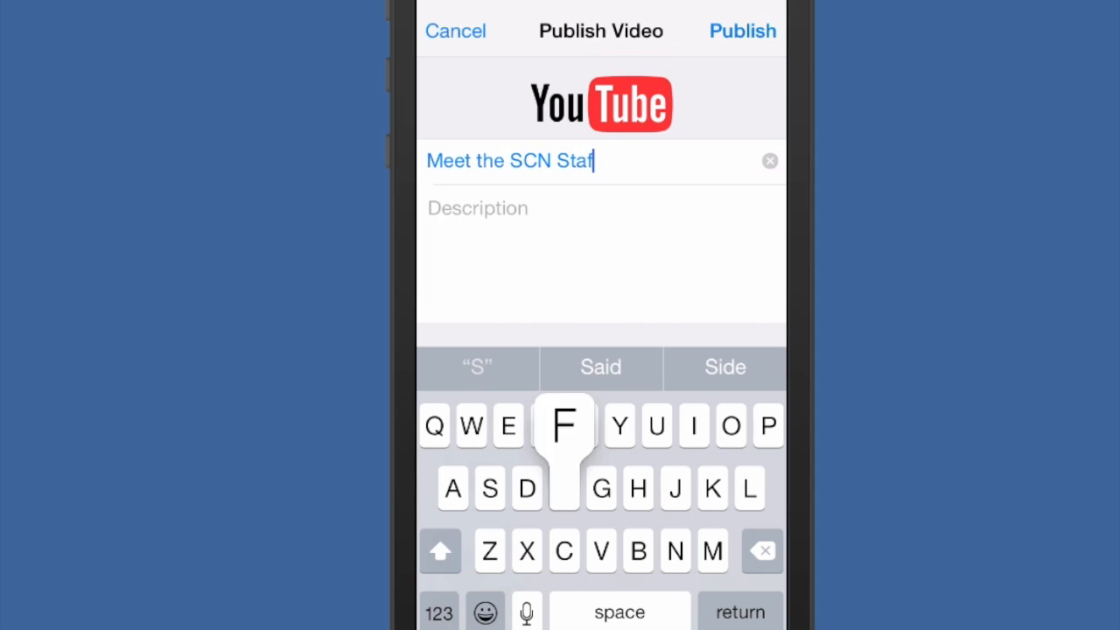
text(!)
click(601, 256)
text(Check out our flipagram to)
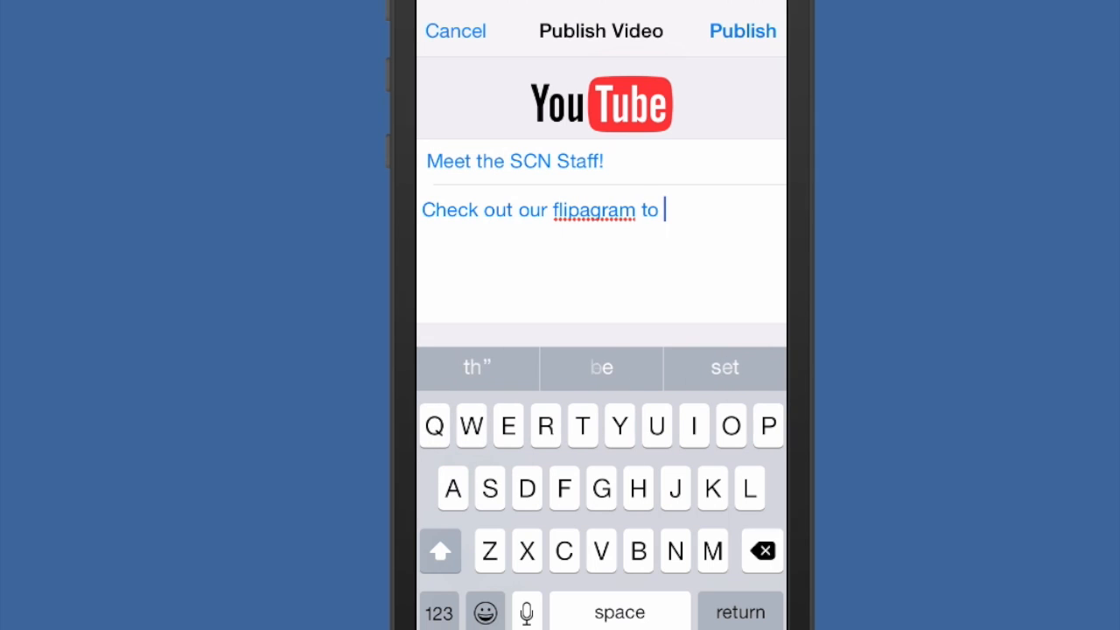
text(meet the)
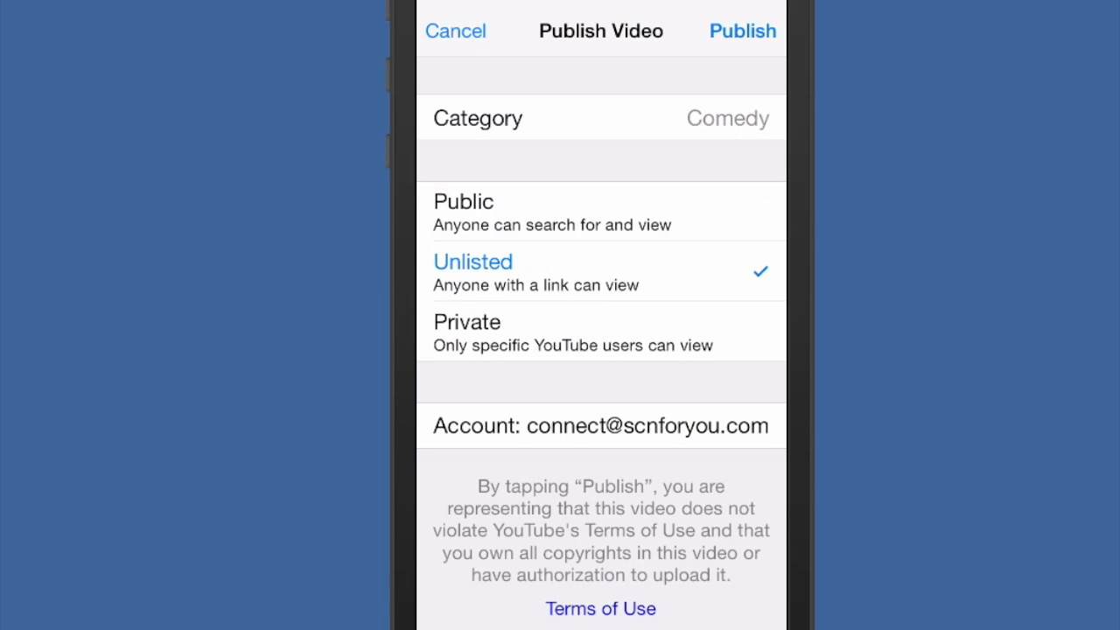
click(742, 31)
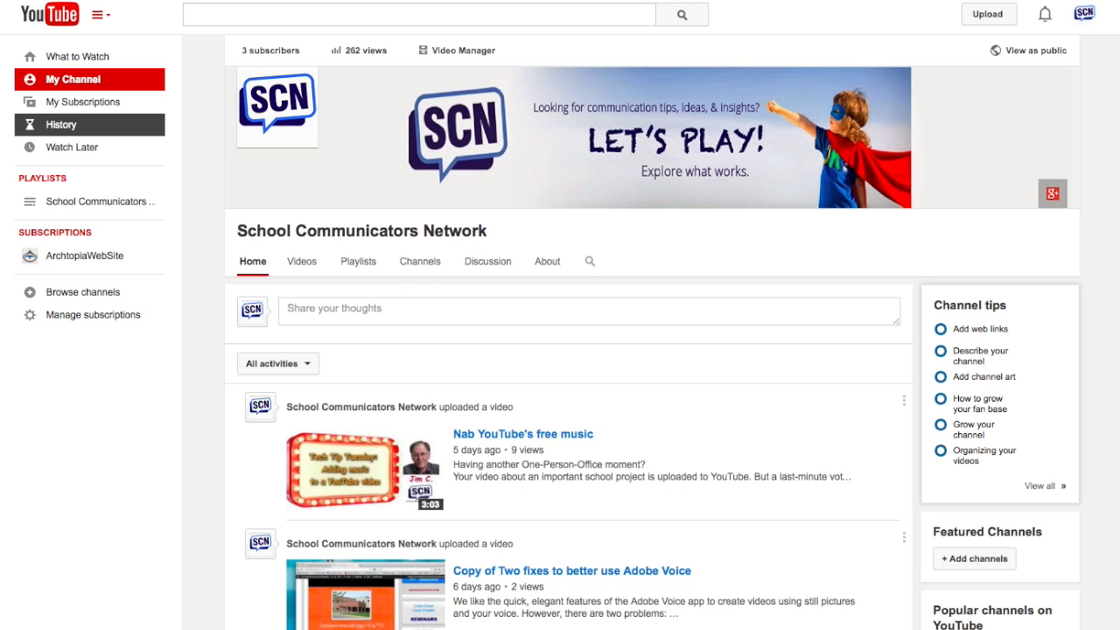
mouse_move(502, 557)
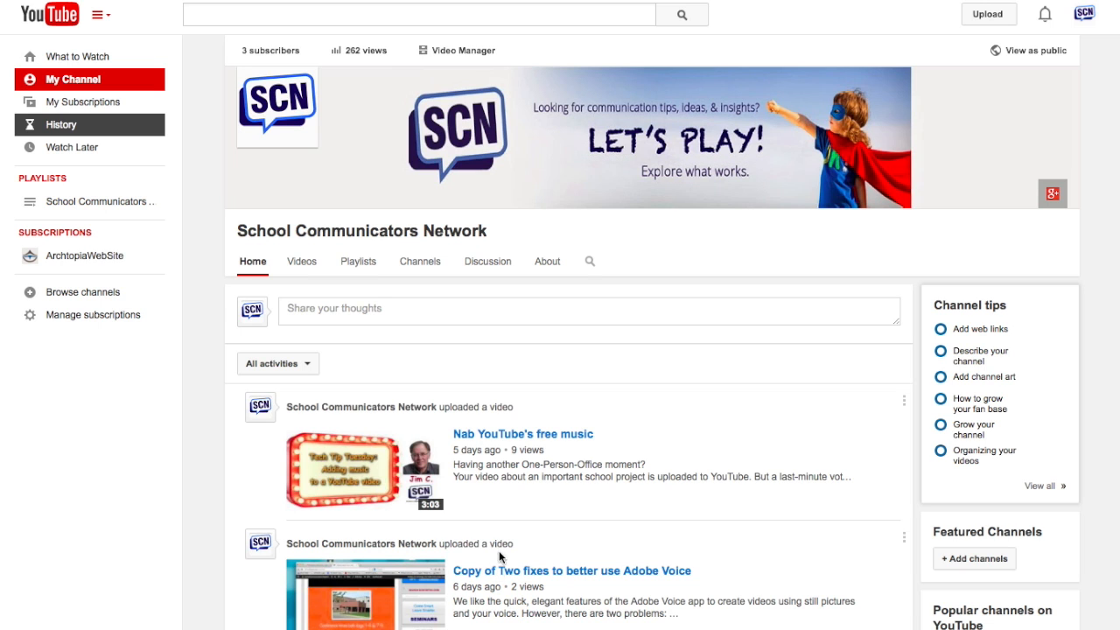
Show the channel's Videos and play the newly uploaded Meet the SCN Staff!
scroll(down, 3)
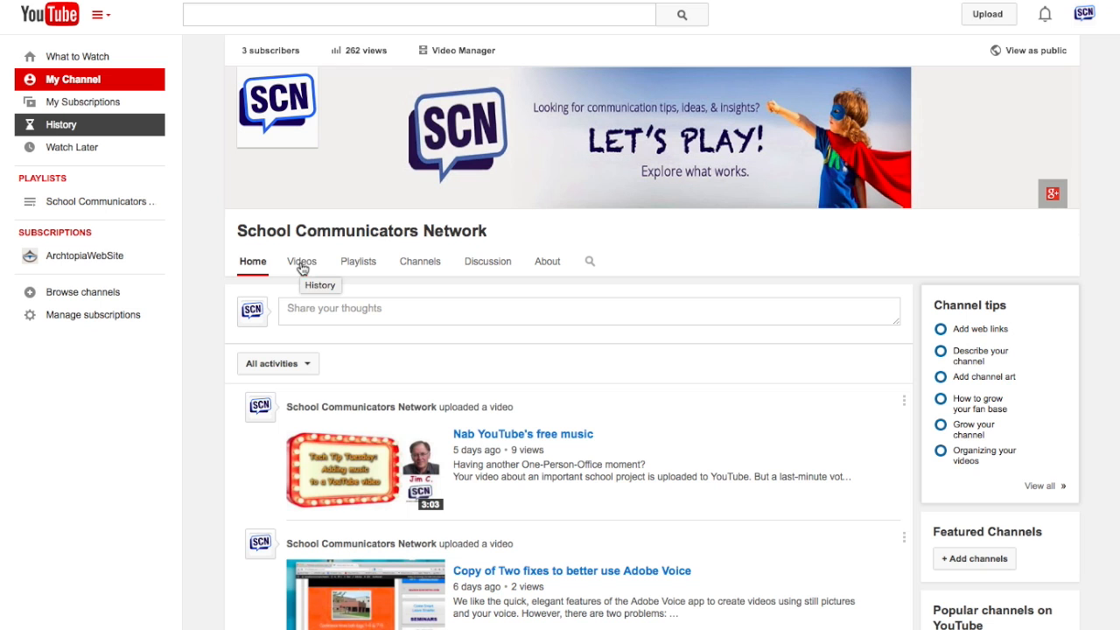
mouse_move(301, 260)
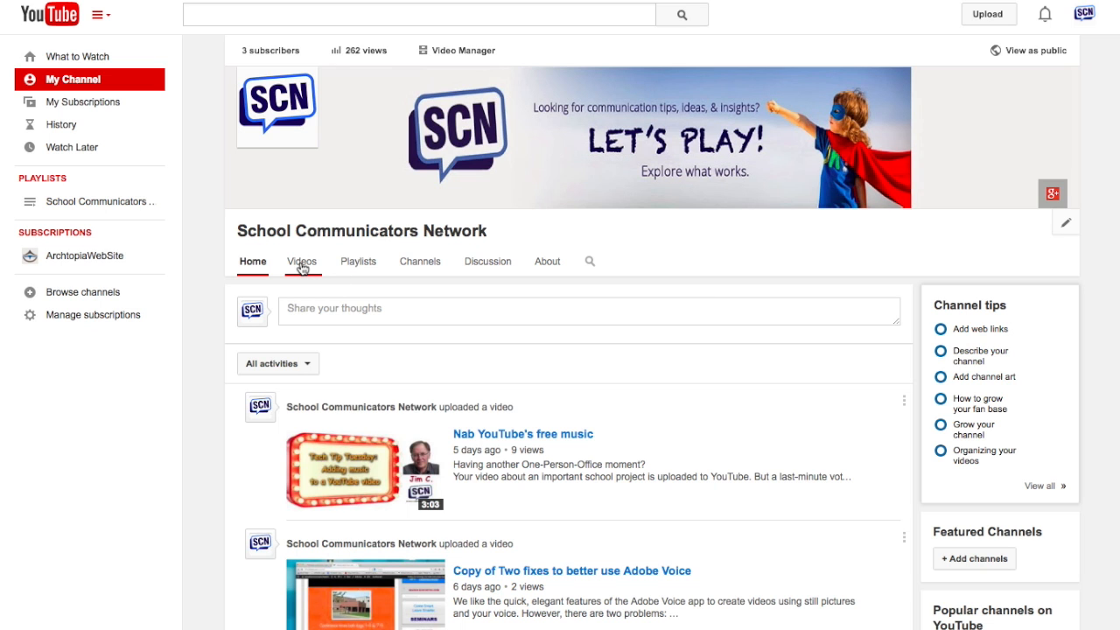
click(301, 261)
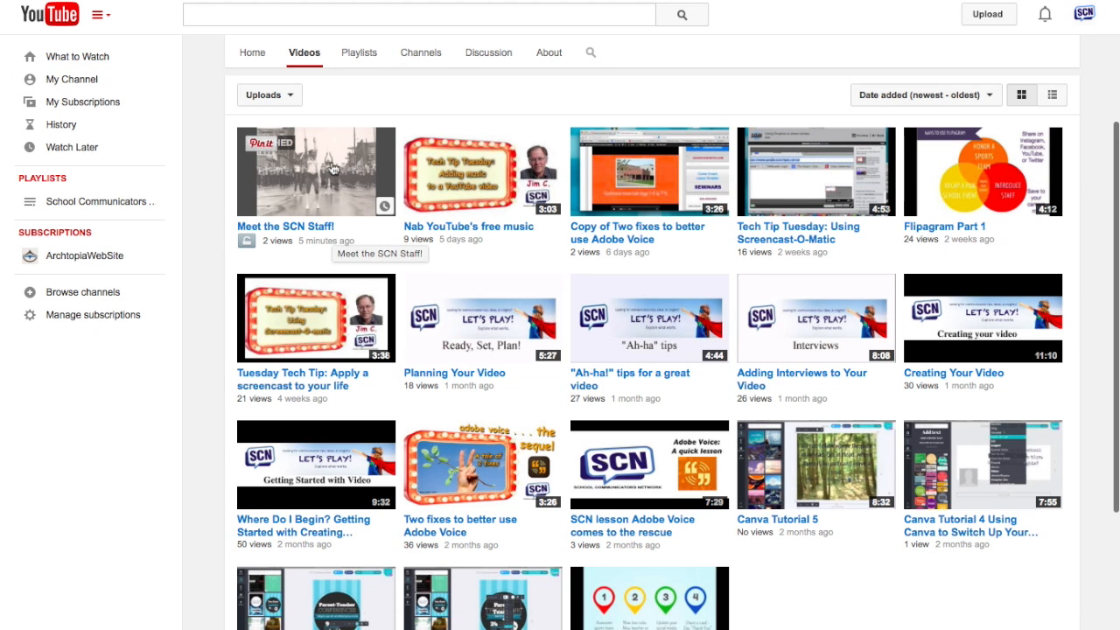
mouse_move(331, 170)
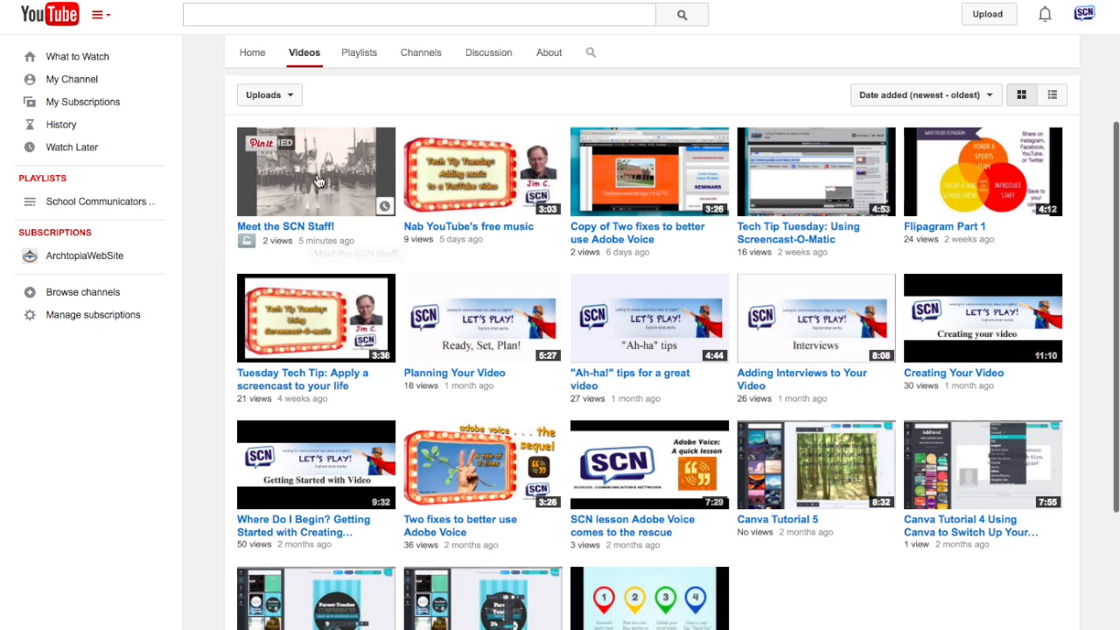
mouse_move(319, 181)
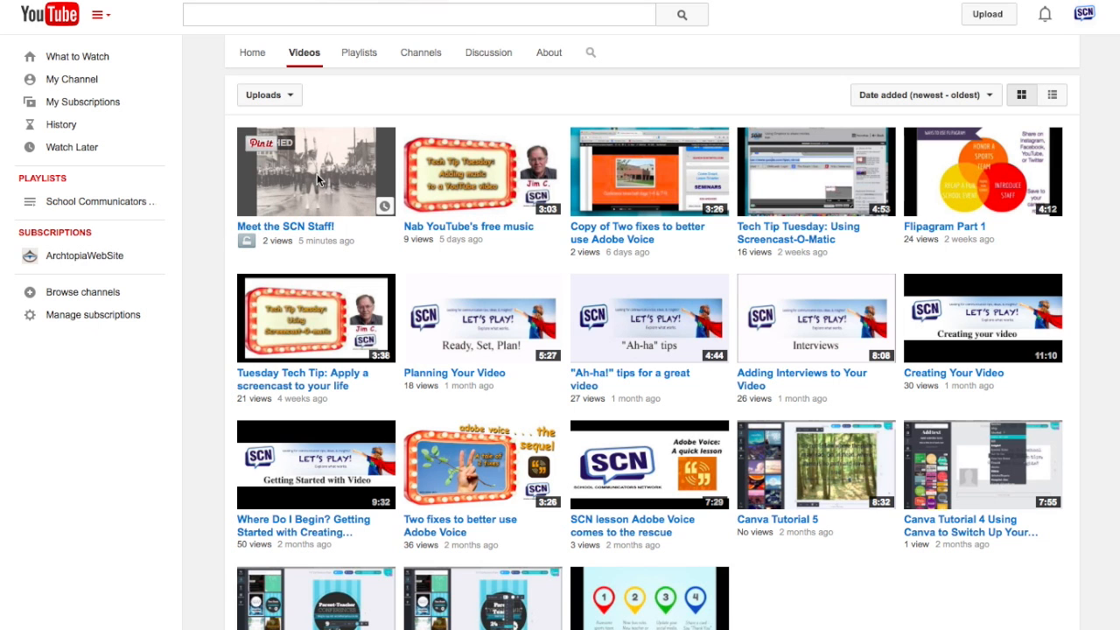
click(315, 171)
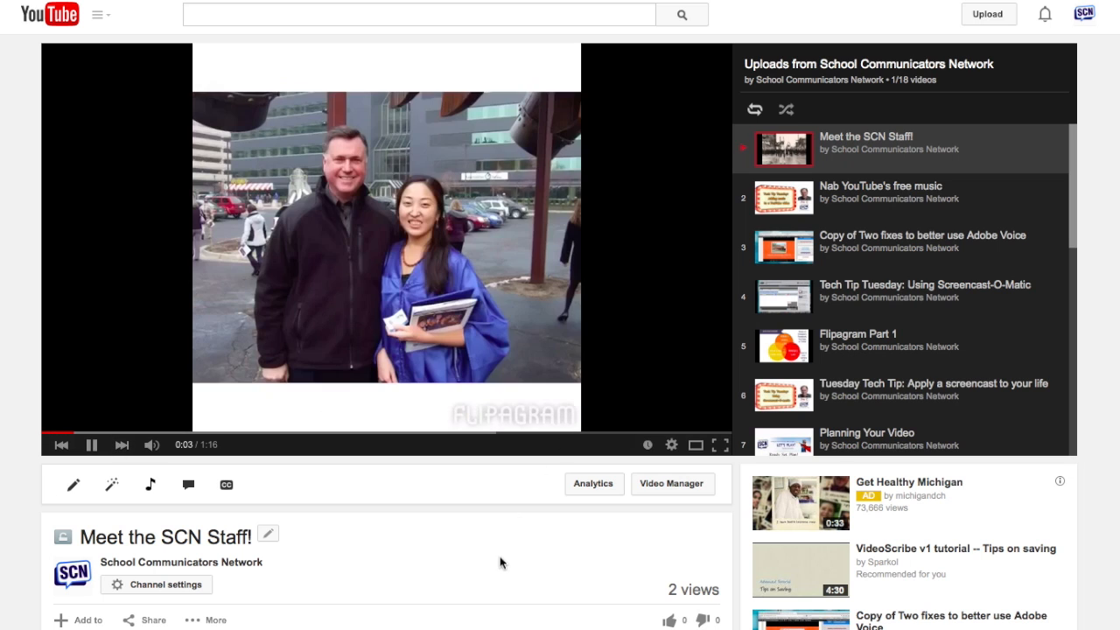
mouse_move(111, 484)
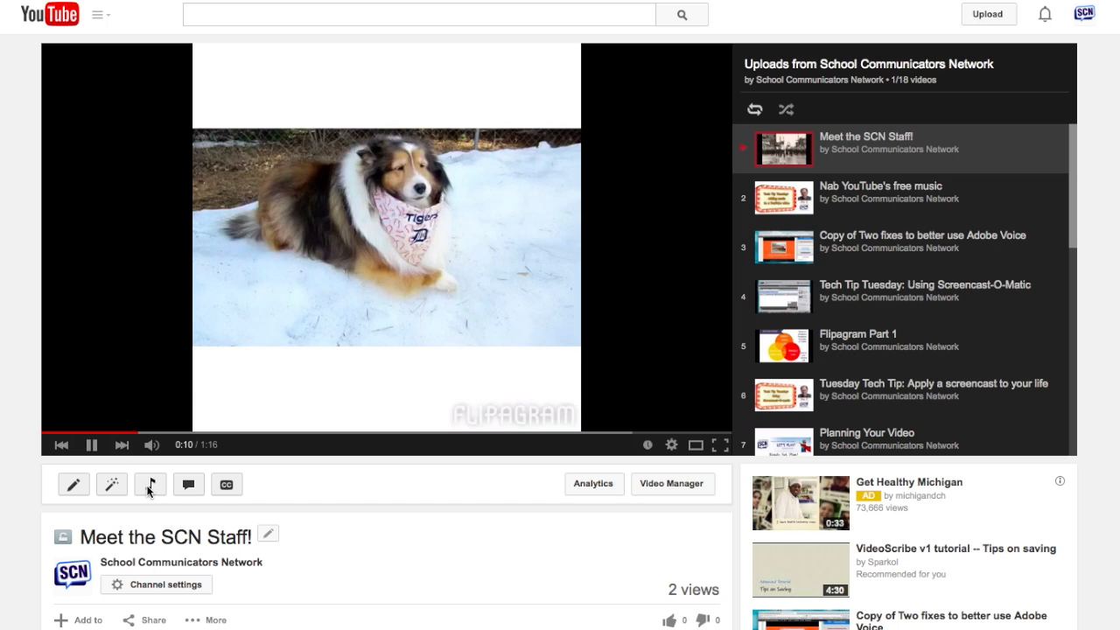
Filter the Audio tracks to Pop and add Gemini Robot by Bird Creek as the music
click(149, 484)
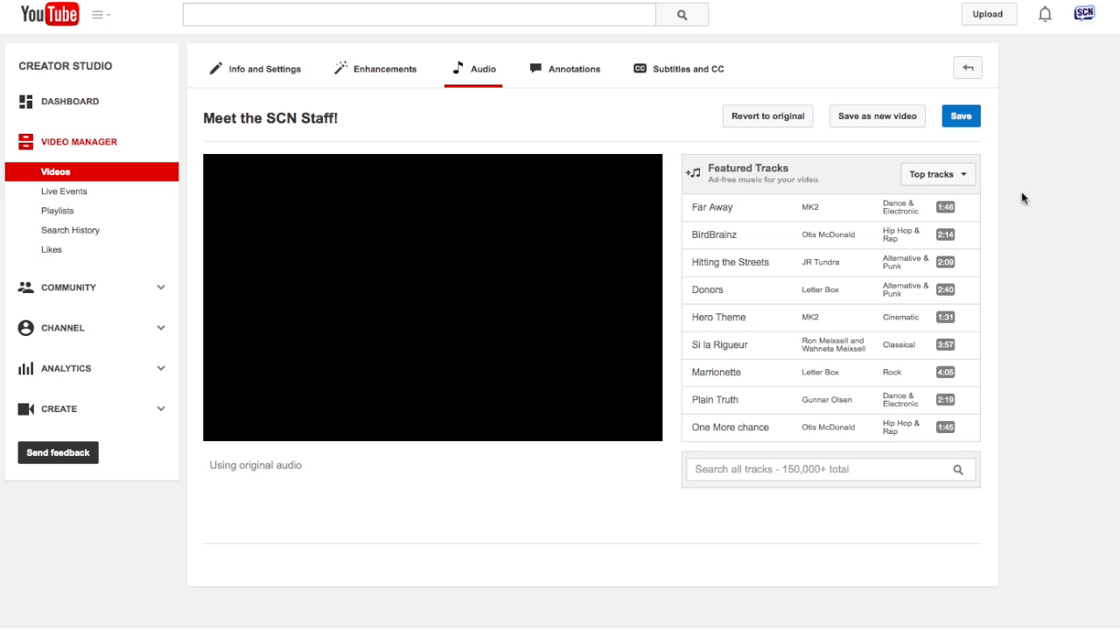
click(932, 173)
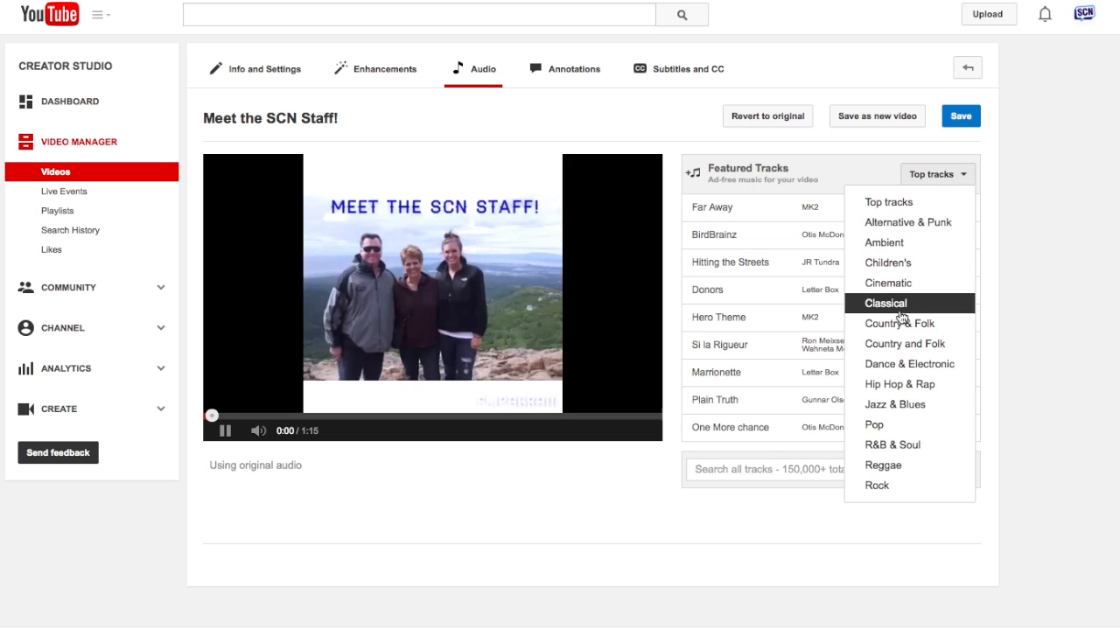
click(873, 424)
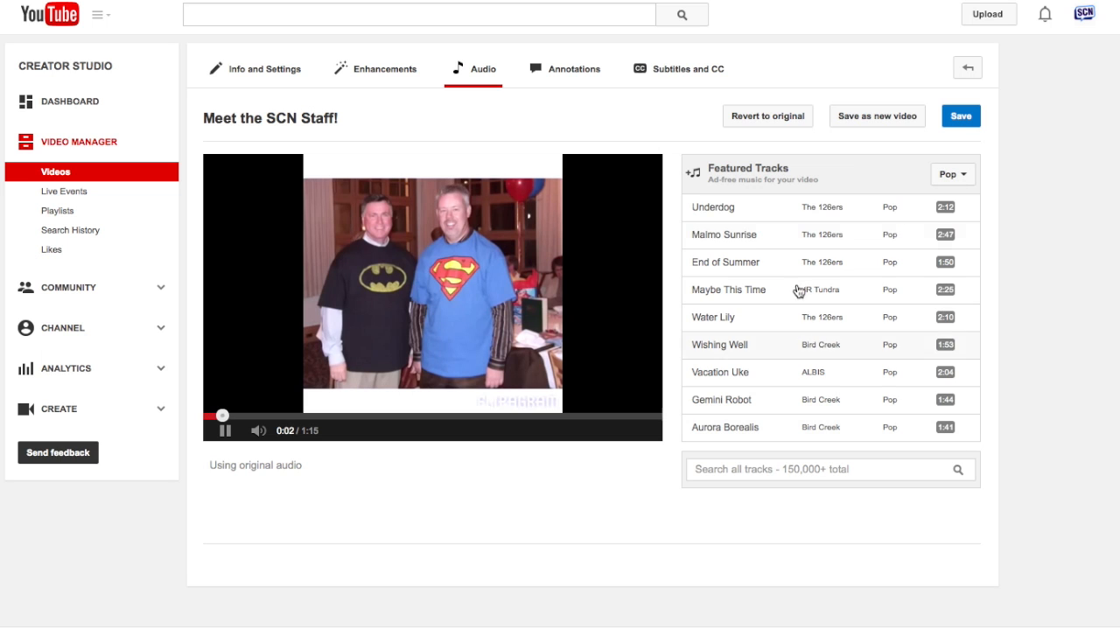
scroll(down, 3)
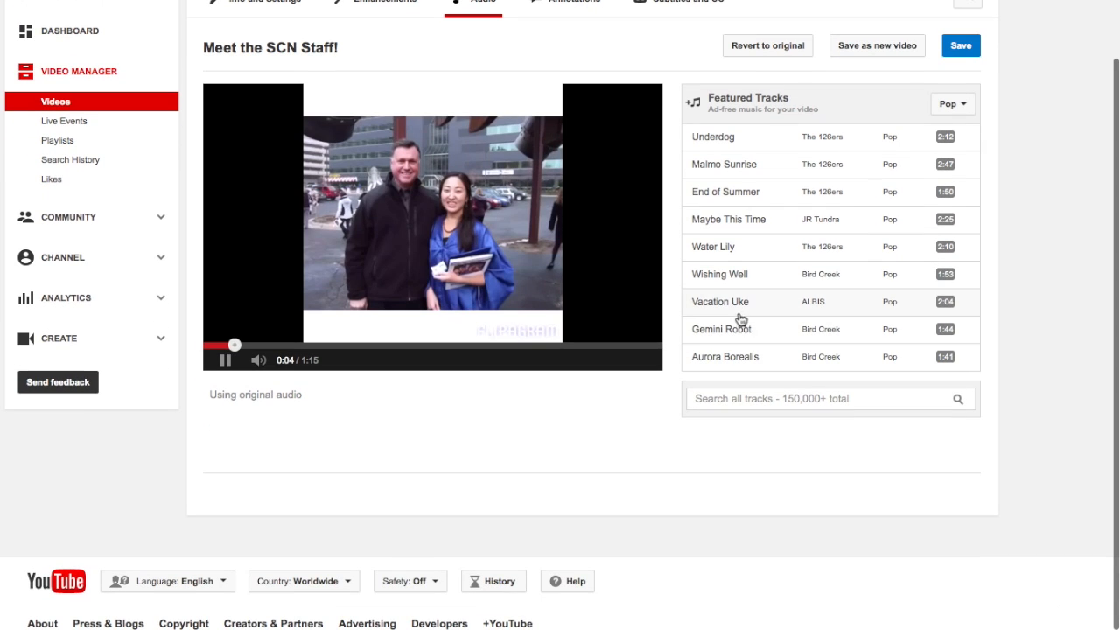
click(721, 329)
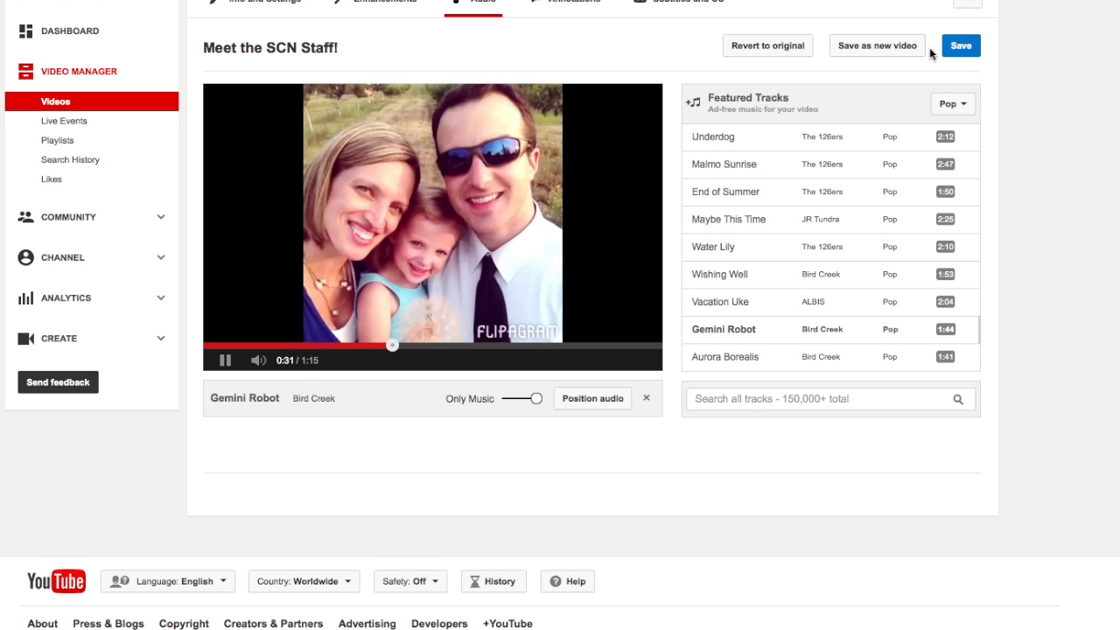
Save the audio change, confirming the 'This might take a while' dialog
click(960, 45)
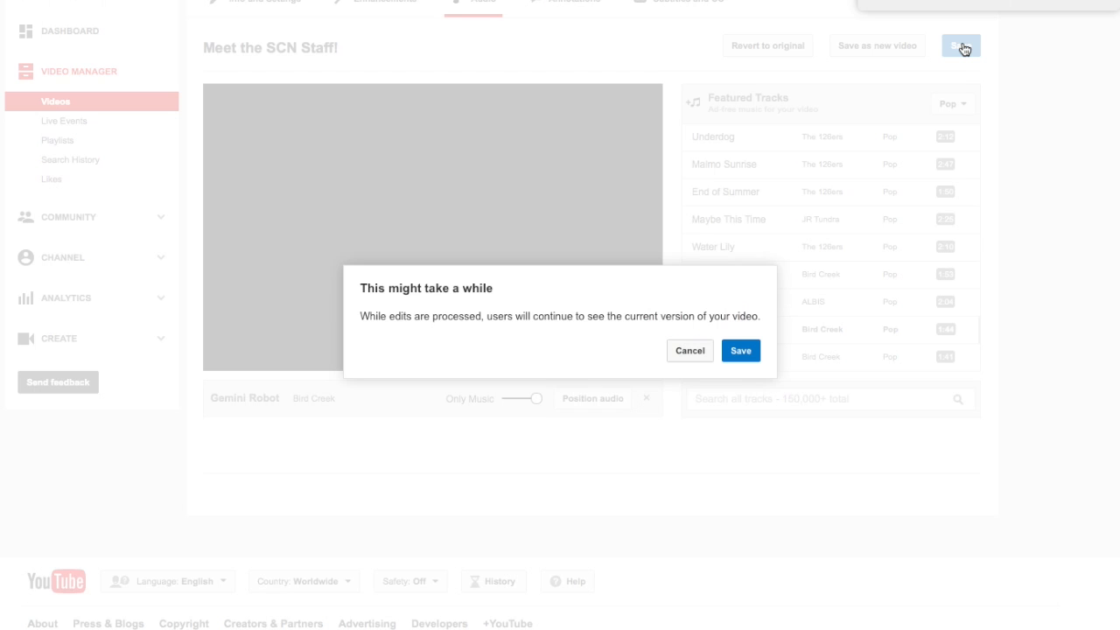
mouse_move(708, 476)
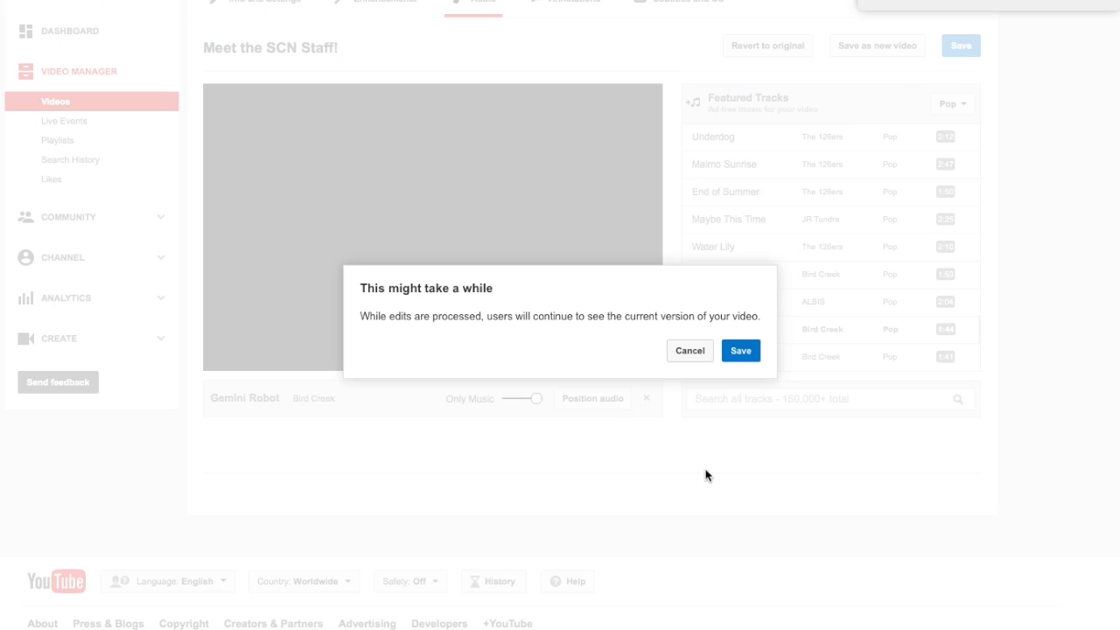
mouse_move(690, 350)
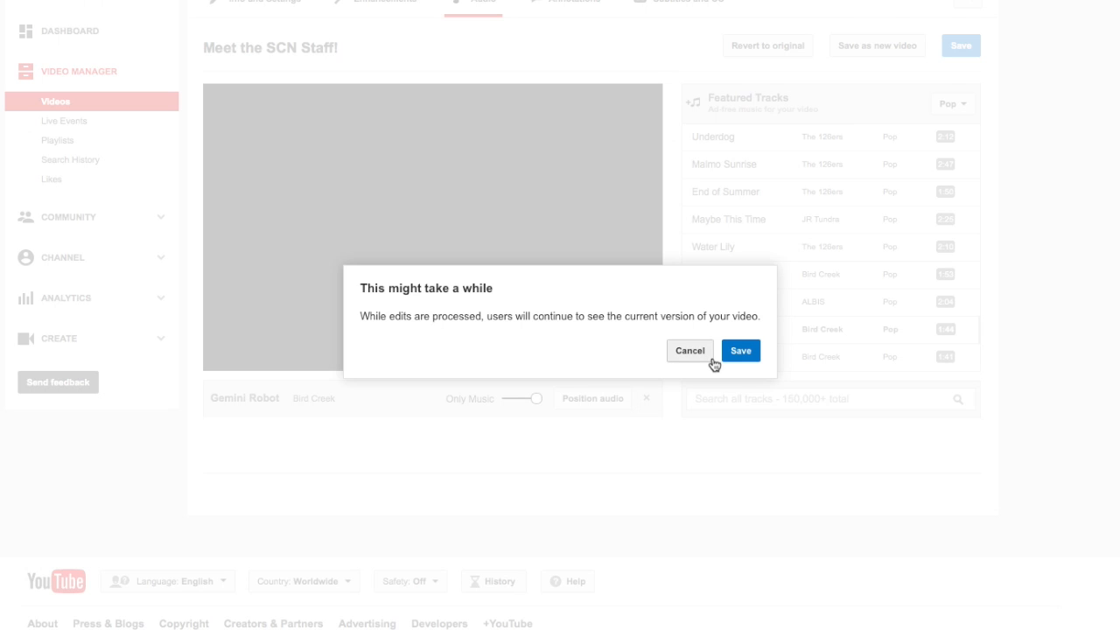
click(741, 350)
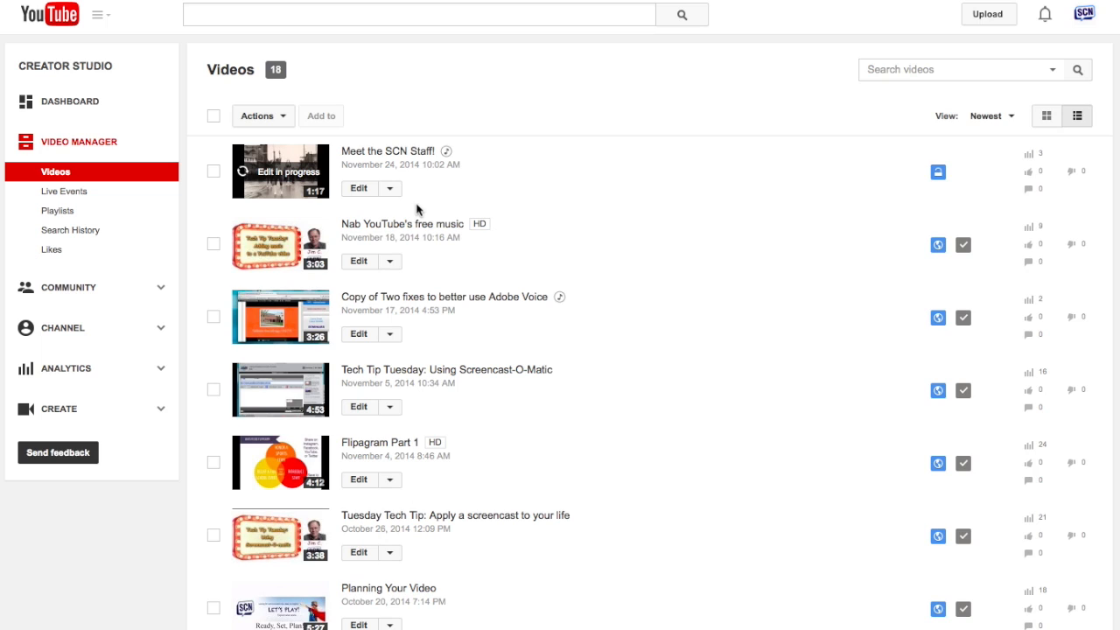
mouse_move(394, 191)
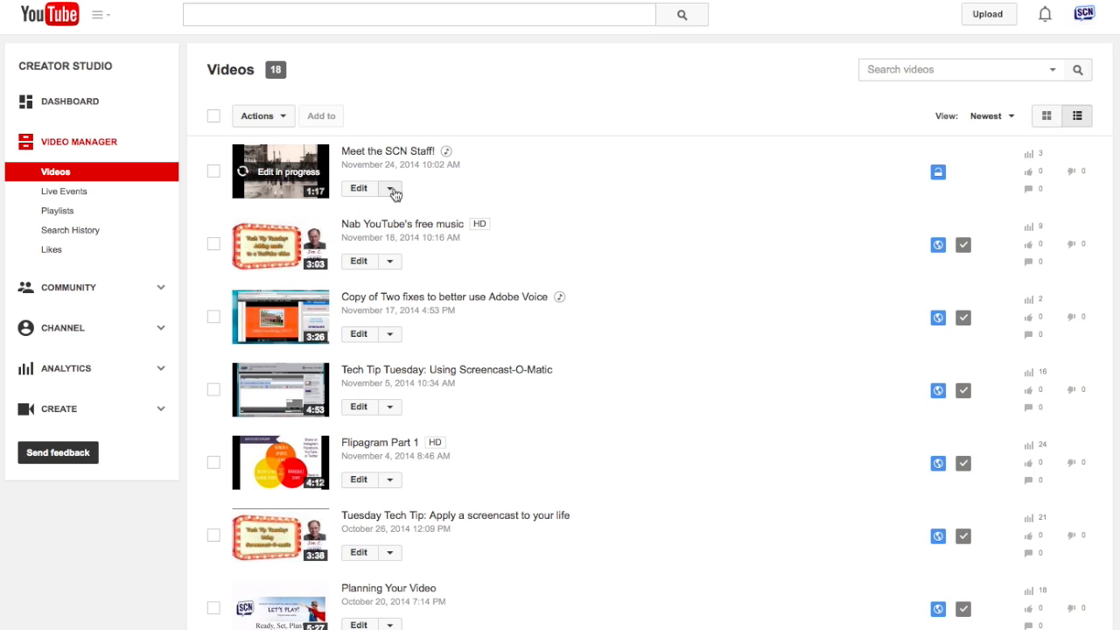
Choose Info and Settings from the Edit menu for Meet the SCN Staff!
click(395, 188)
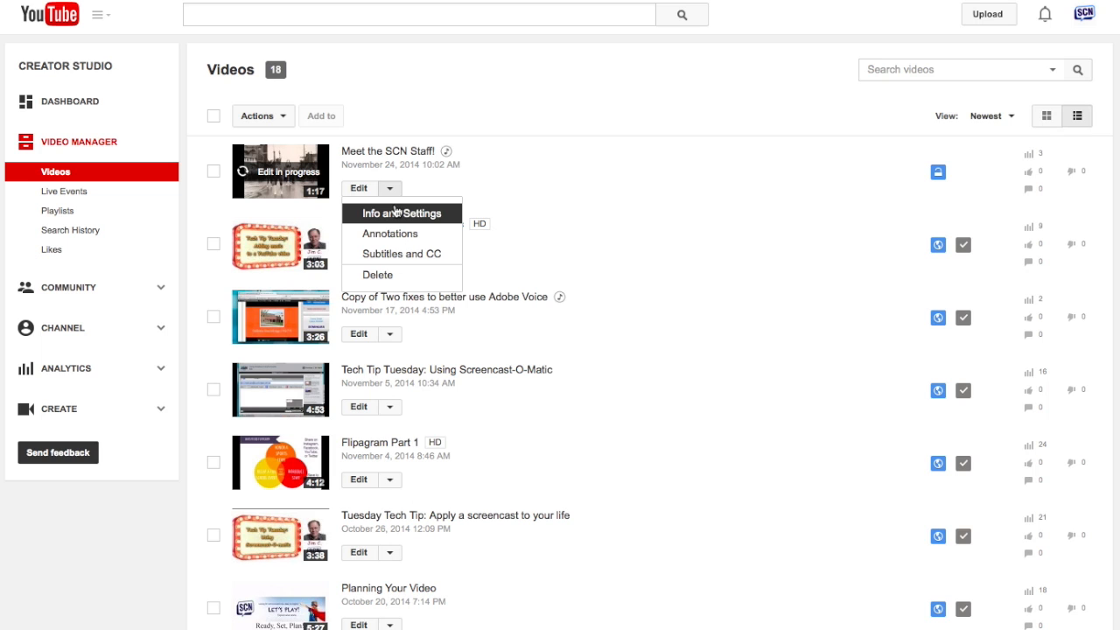
click(400, 213)
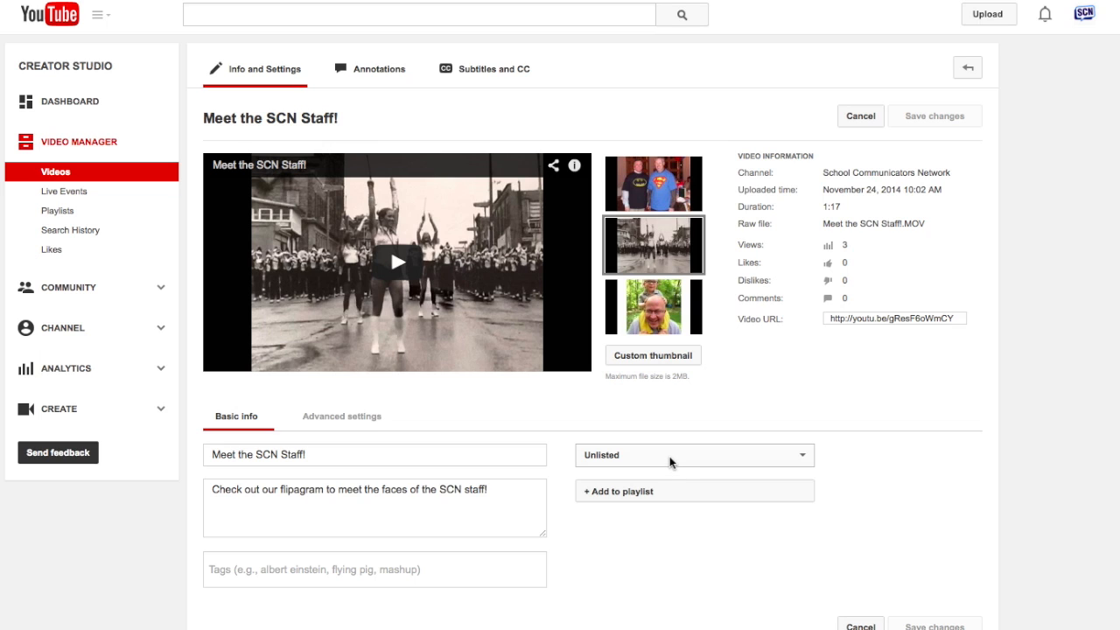
Switch the video's privacy from Unlisted to Public and publish the change
click(691, 454)
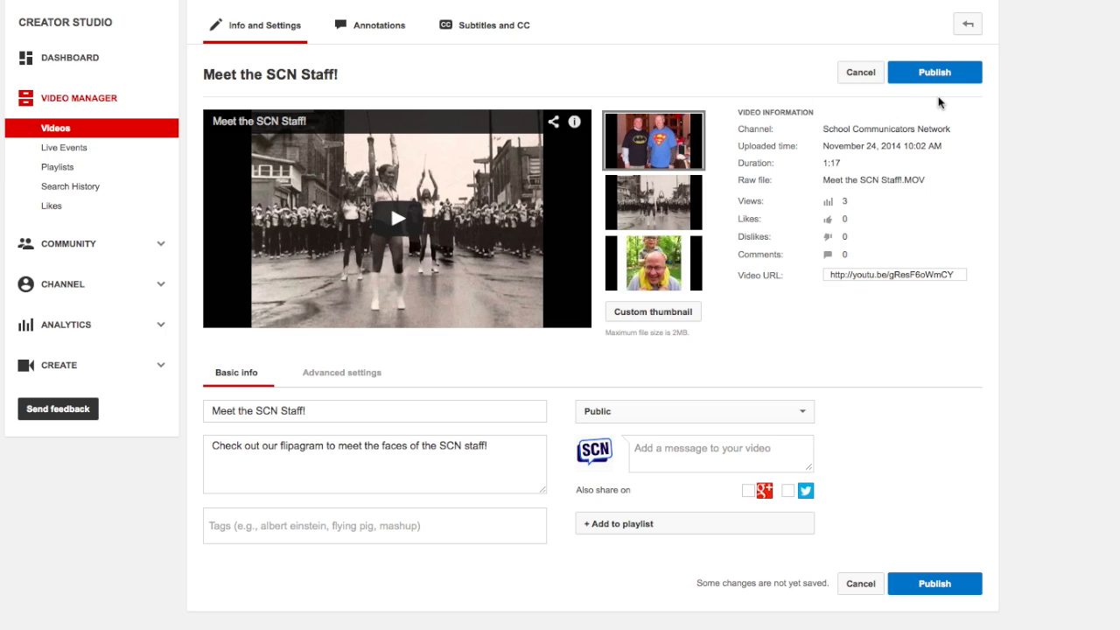
click(934, 72)
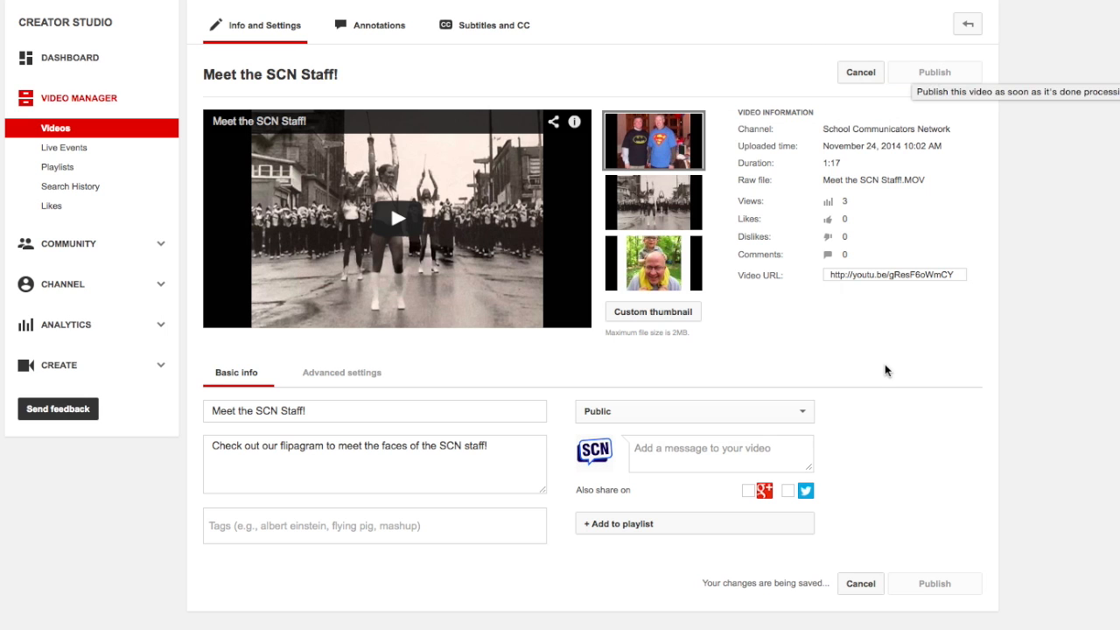
mouse_move(592, 230)
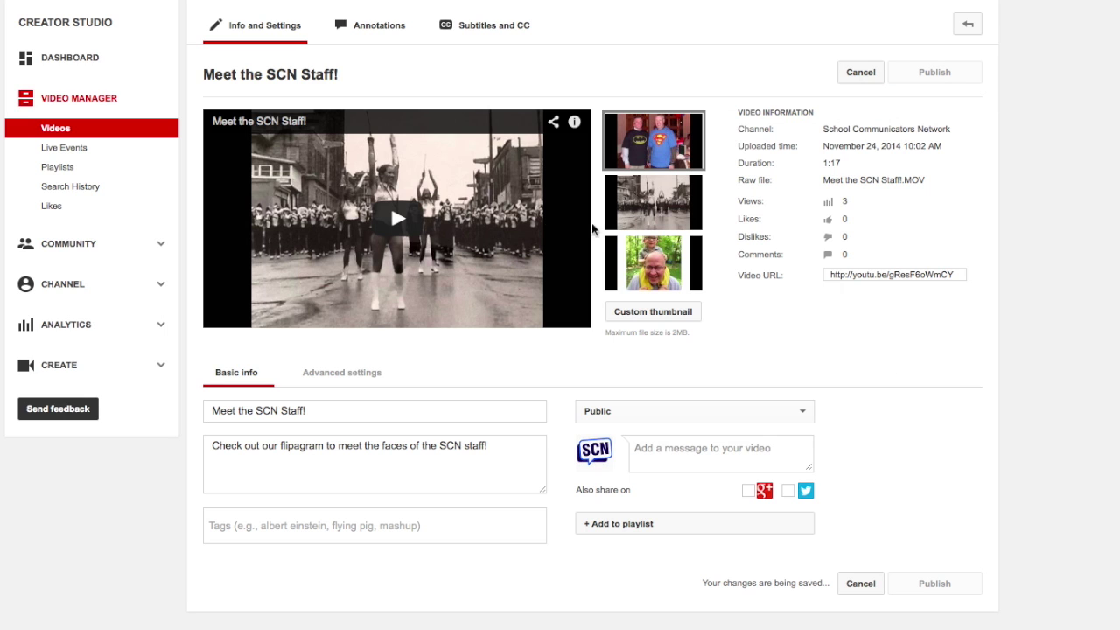
scroll(up, 3)
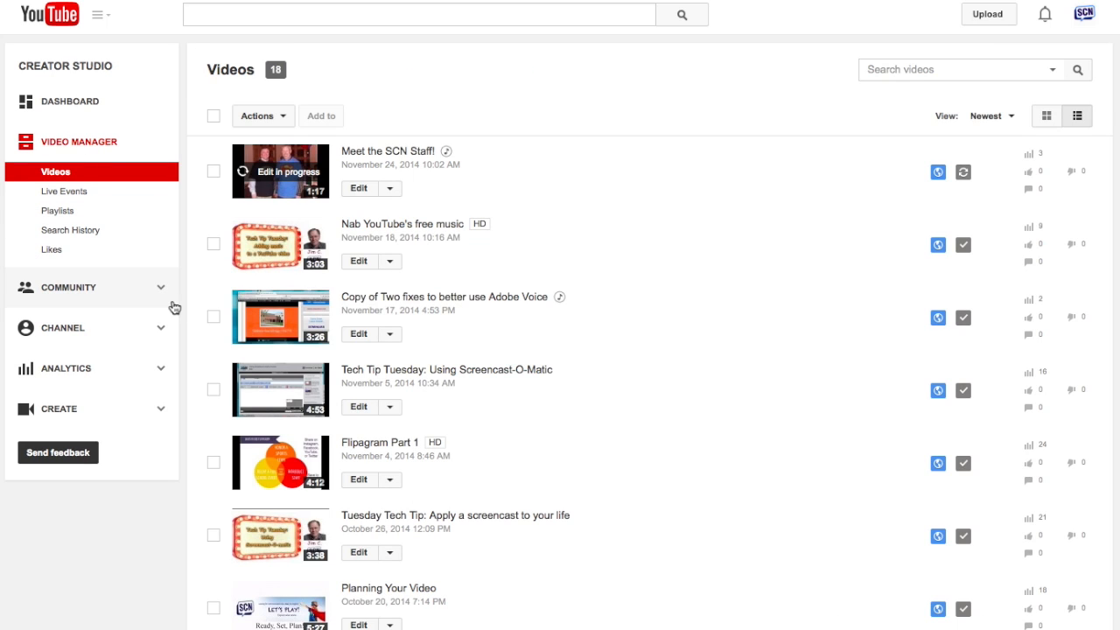
mouse_move(402, 145)
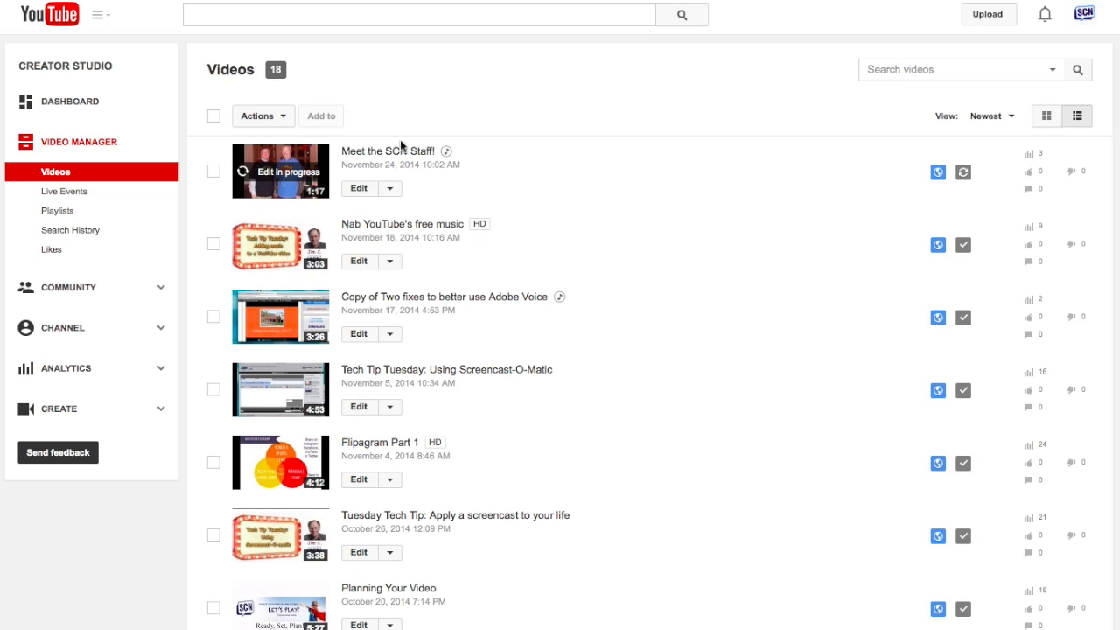
mouse_move(619, 216)
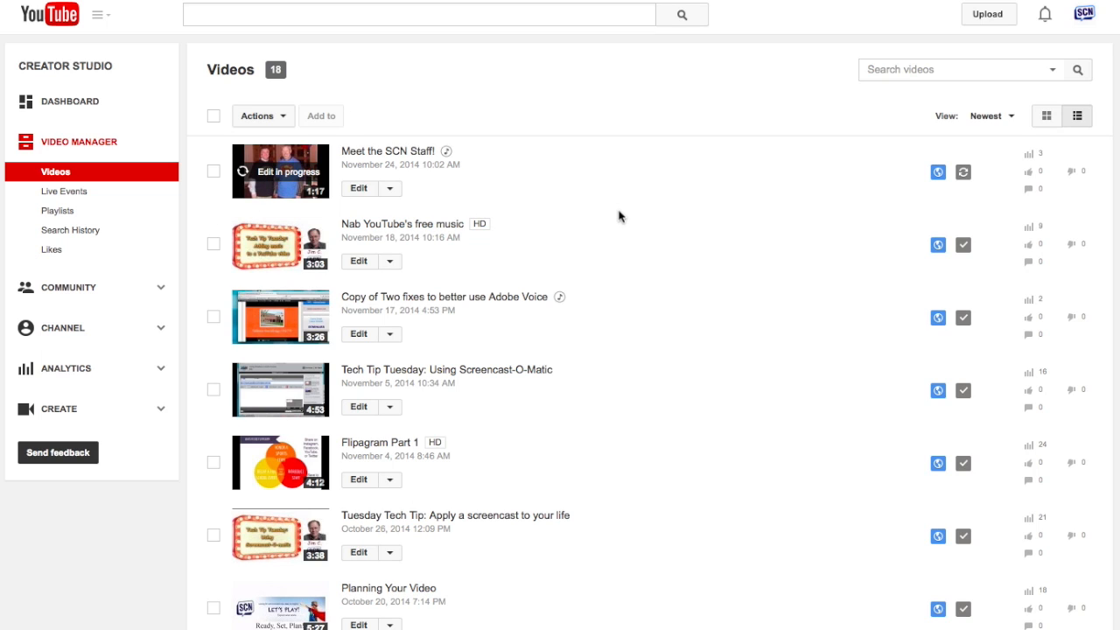